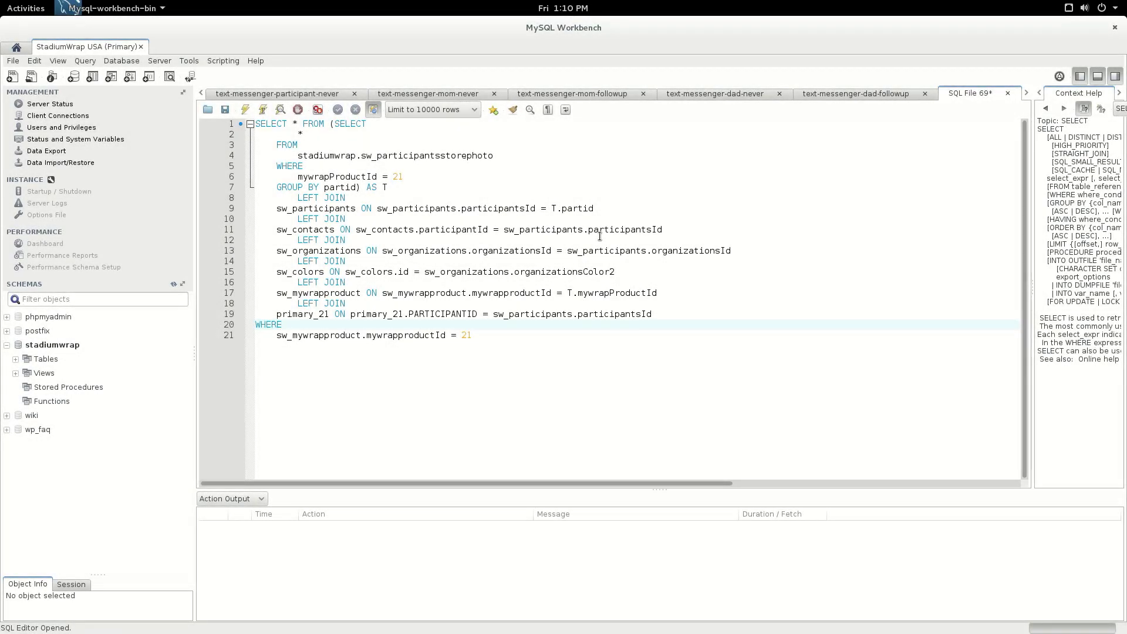
Step: Leave the product-ID-21 join query in the SQL tab and head to Sublime Text
click(283, 324)
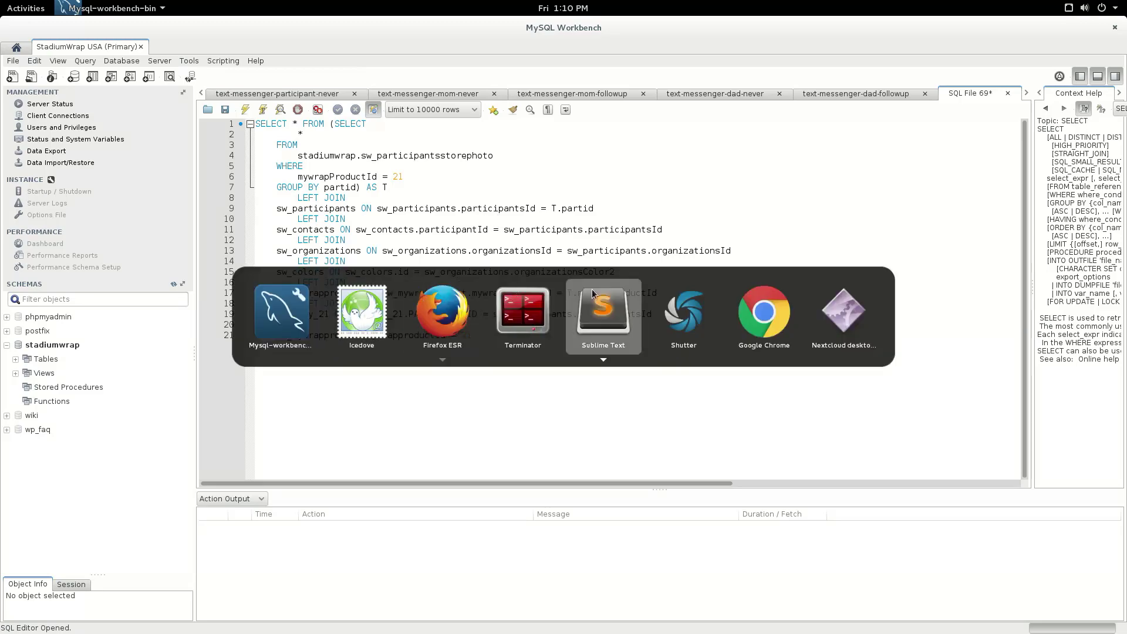
Step: Copy the CREATE TABLE products query (lines 133–162) from doColorQuery in renderProductTables.php
click(602, 311)
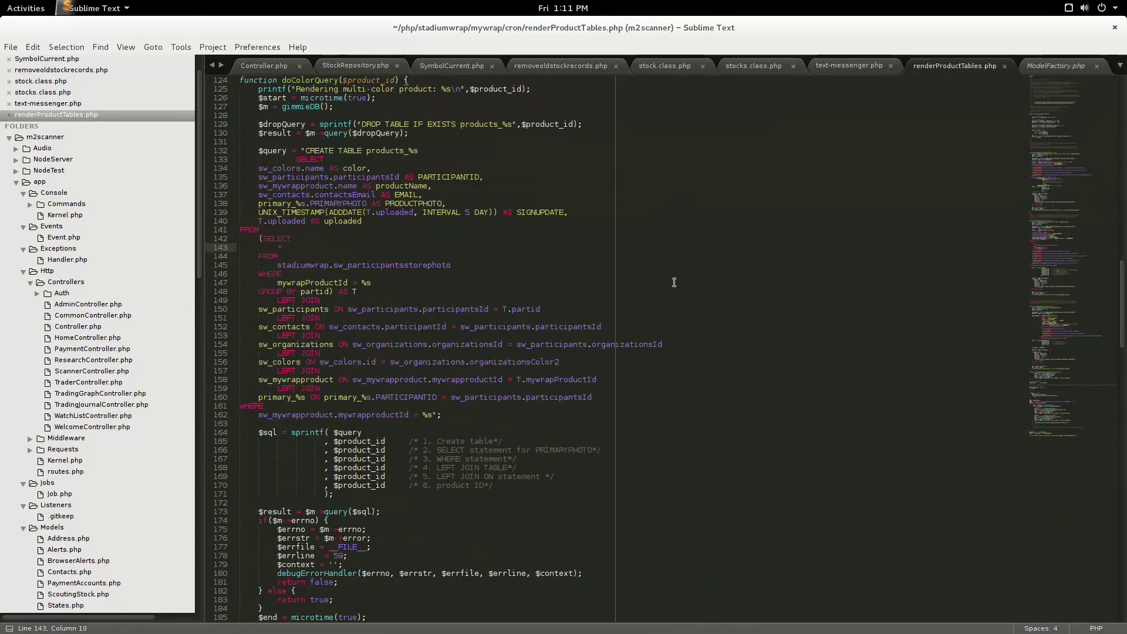
scroll(up, 3)
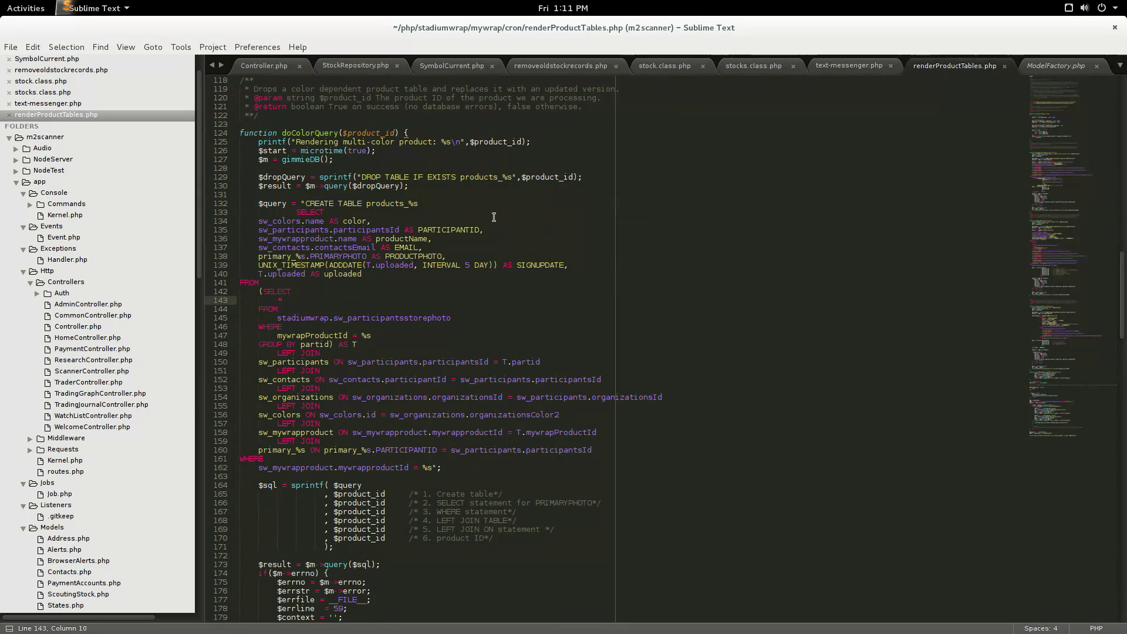
mouse_move(460, 206)
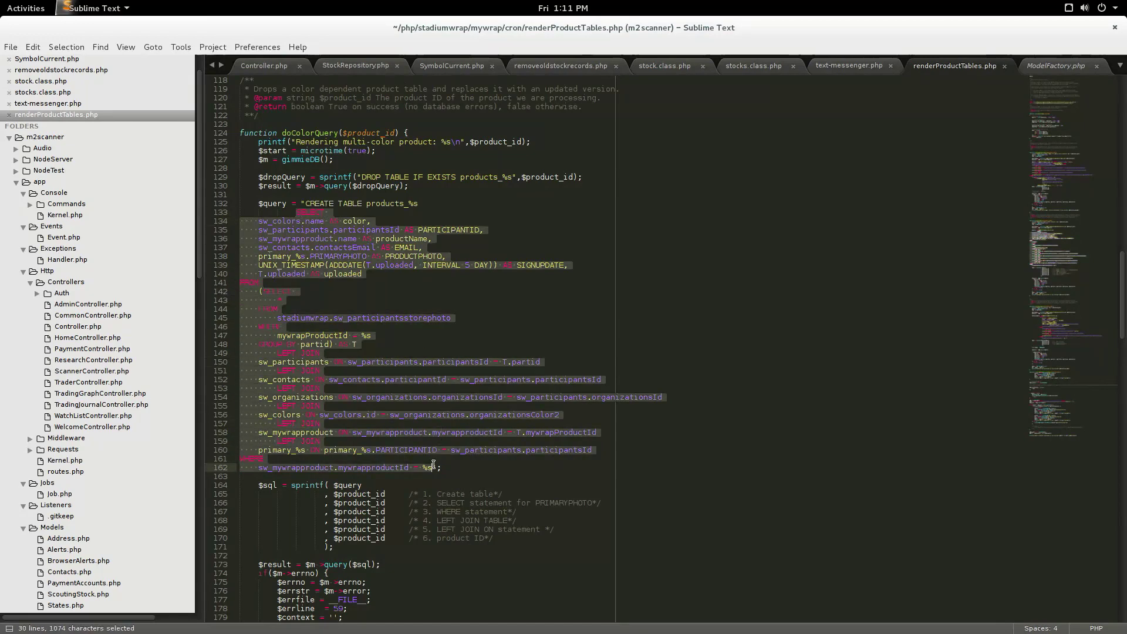
right_click(451, 467)
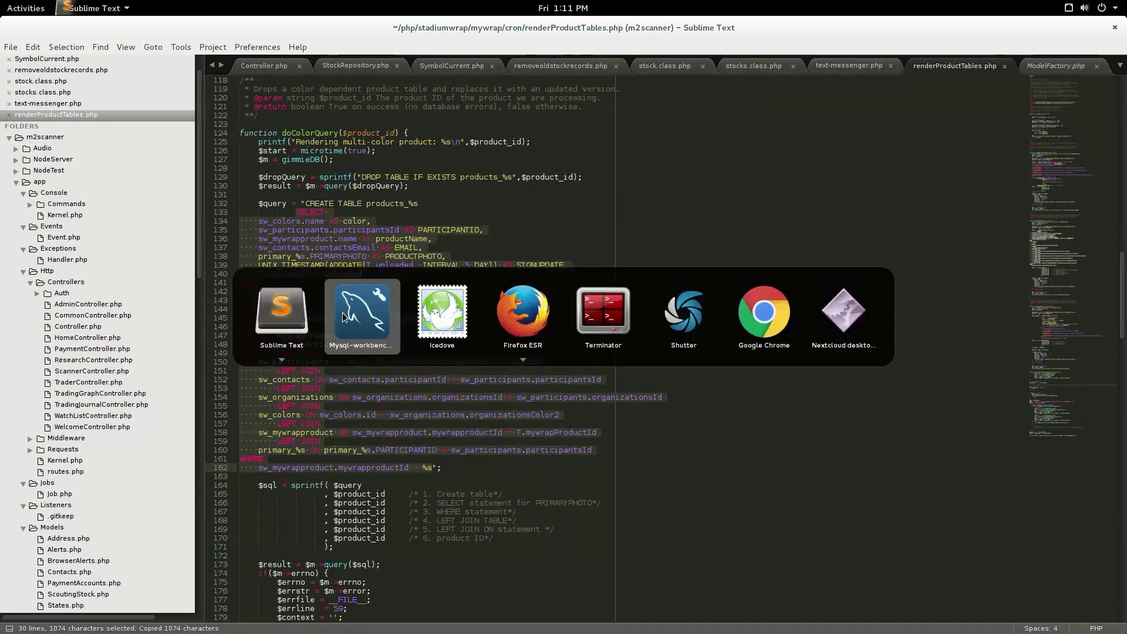
Step: Paste the products query into the SQL tab with every %s replaced by 21 and beautified
click(360, 311)
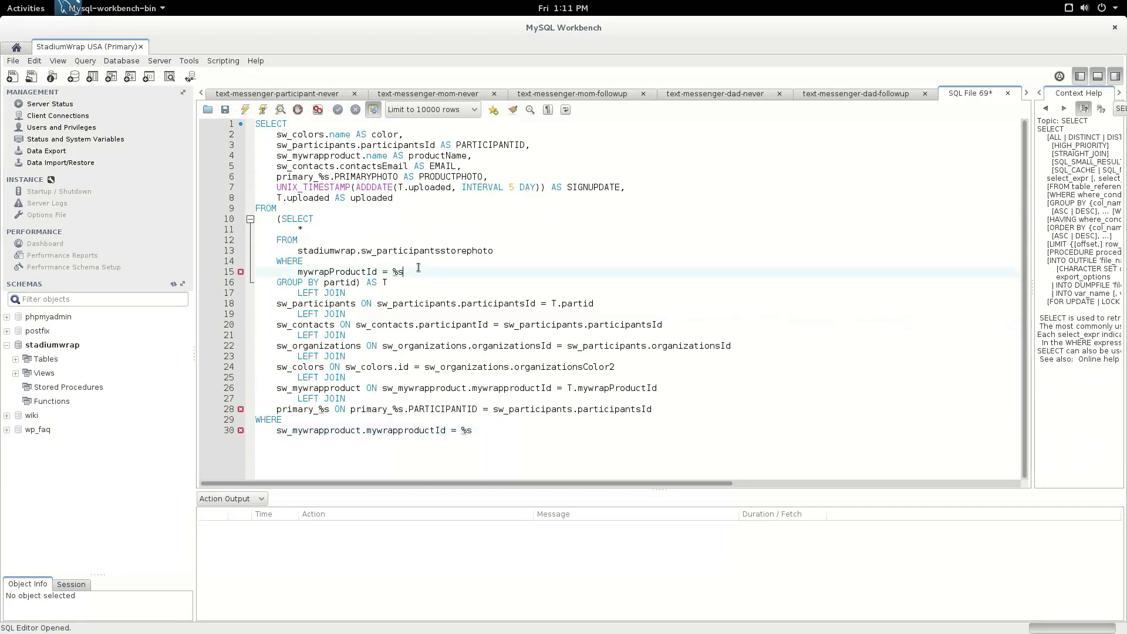
text(21)
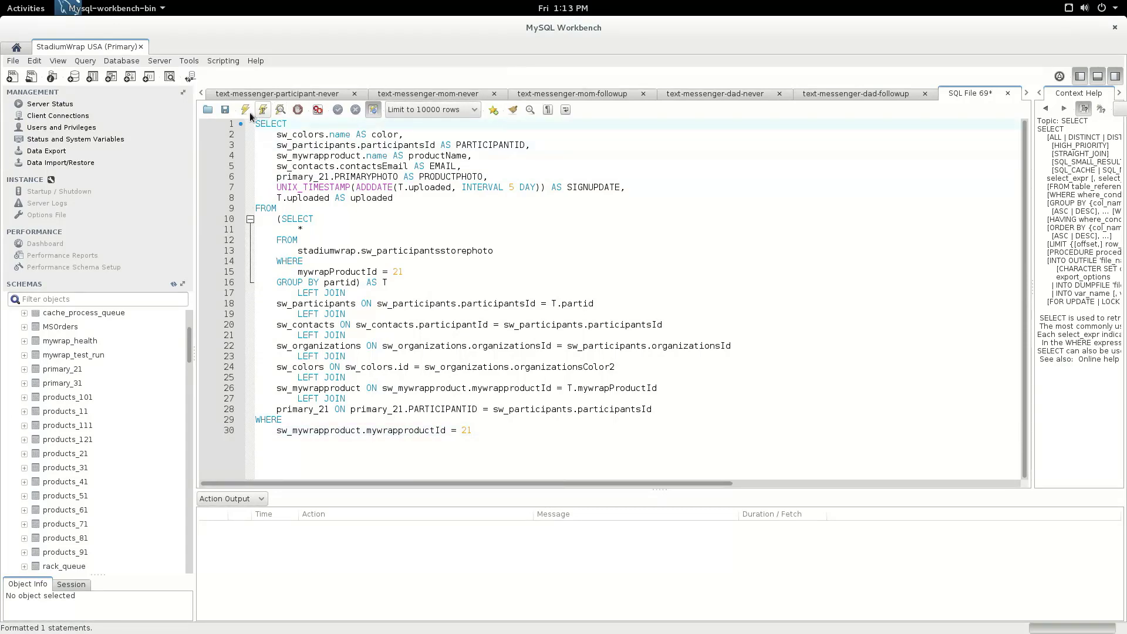
Step: After SHOW PROCESSLIST reveals the slow SELECT, switch the mysql session with use stadiumwrap;
right_click(328, 216)
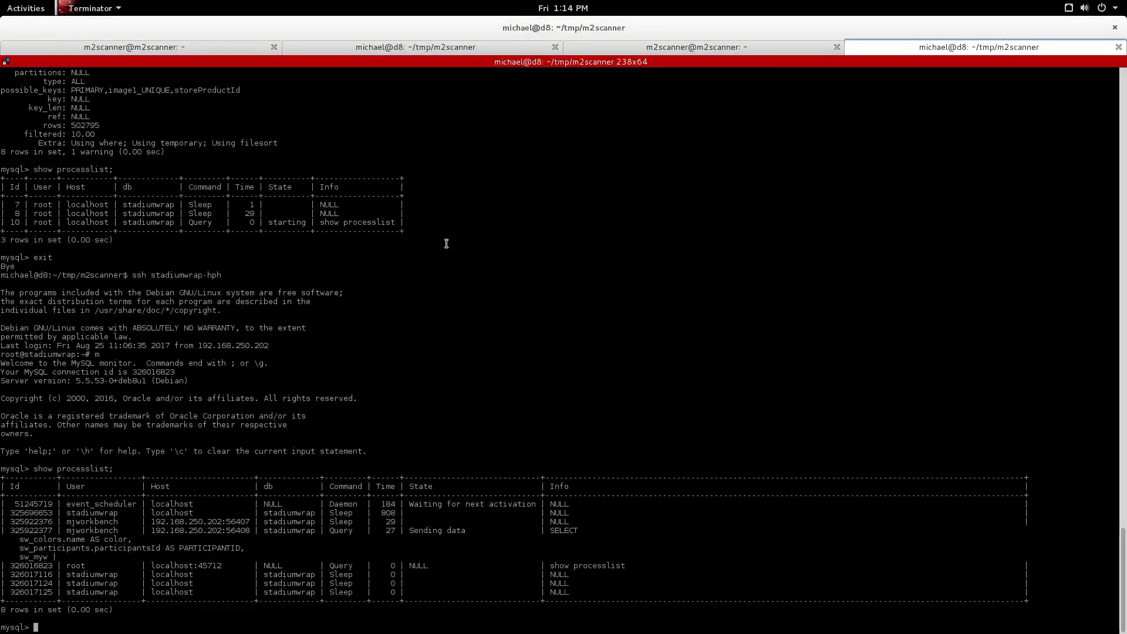
text(use)
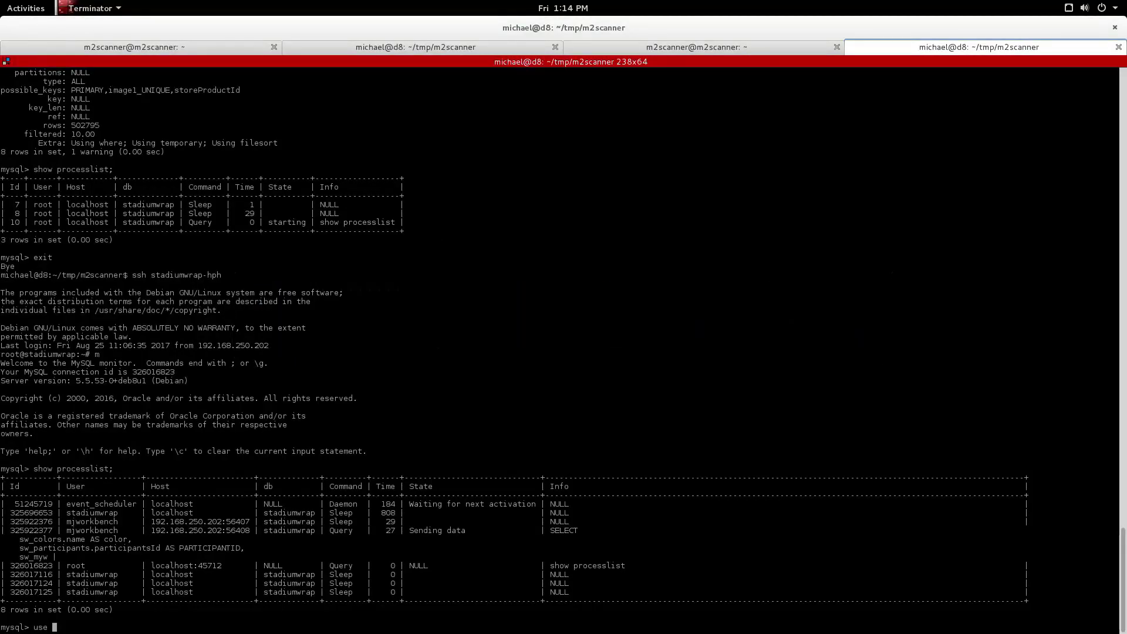
text(stadiumwrap;)
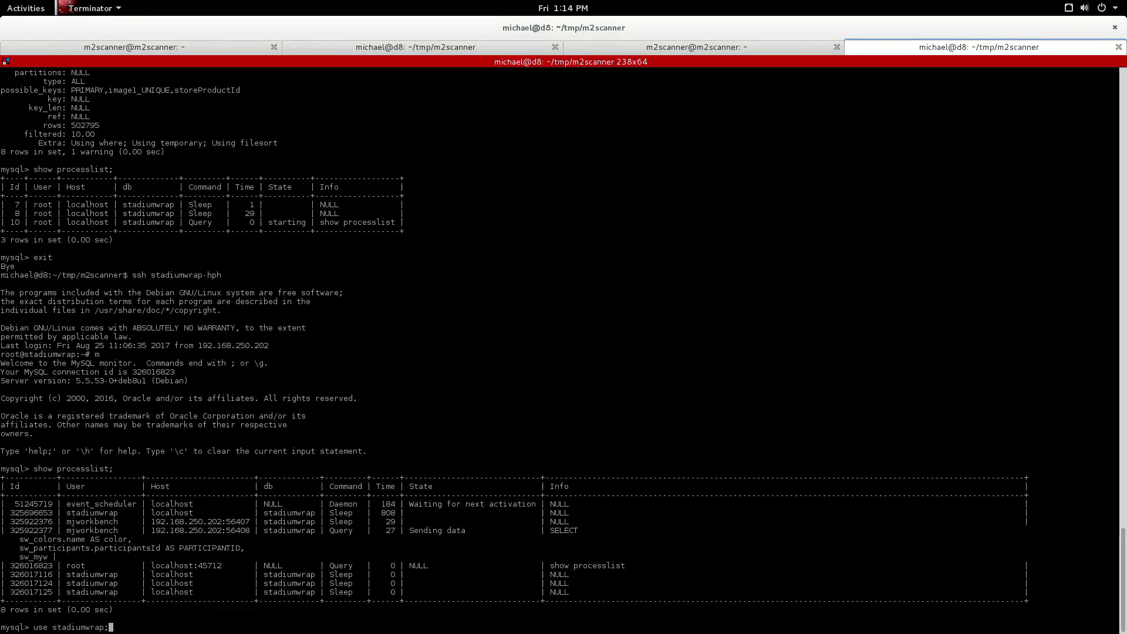
right_click(407, 226)
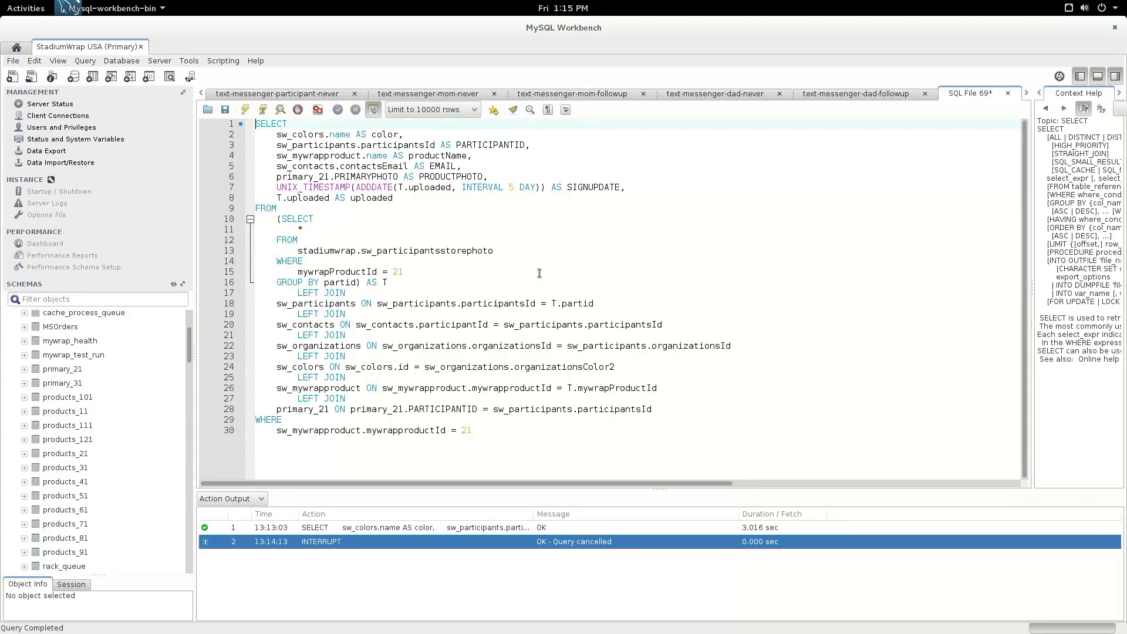
Step: Prefix the product query with EXPLAIN and execute it, returning 8 join rows
text(EXPLAIN)
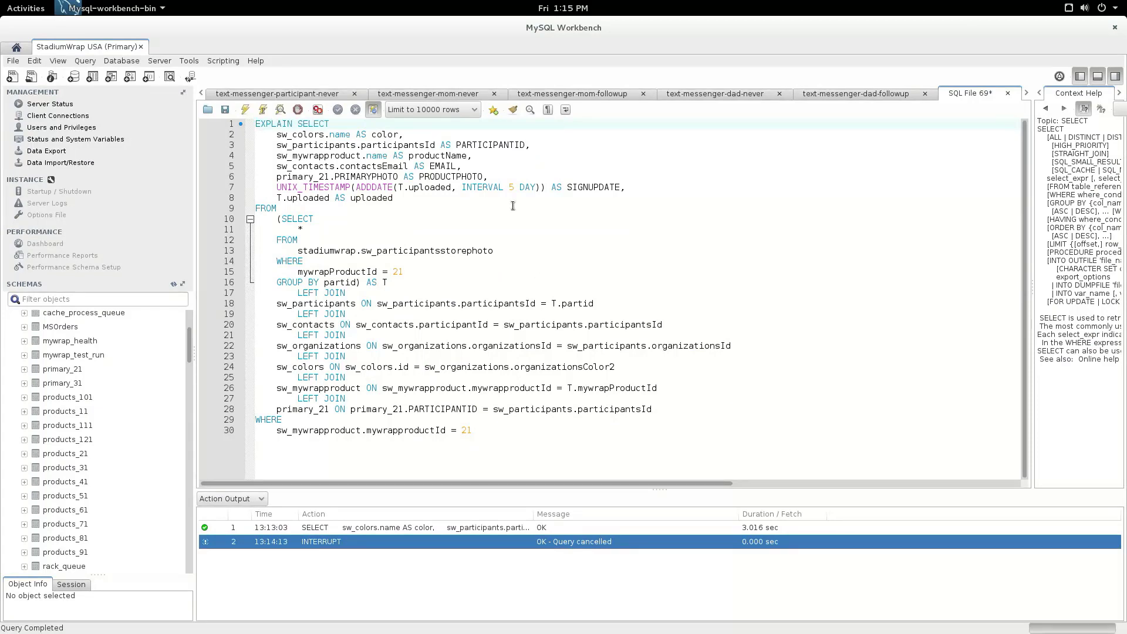
click(245, 109)
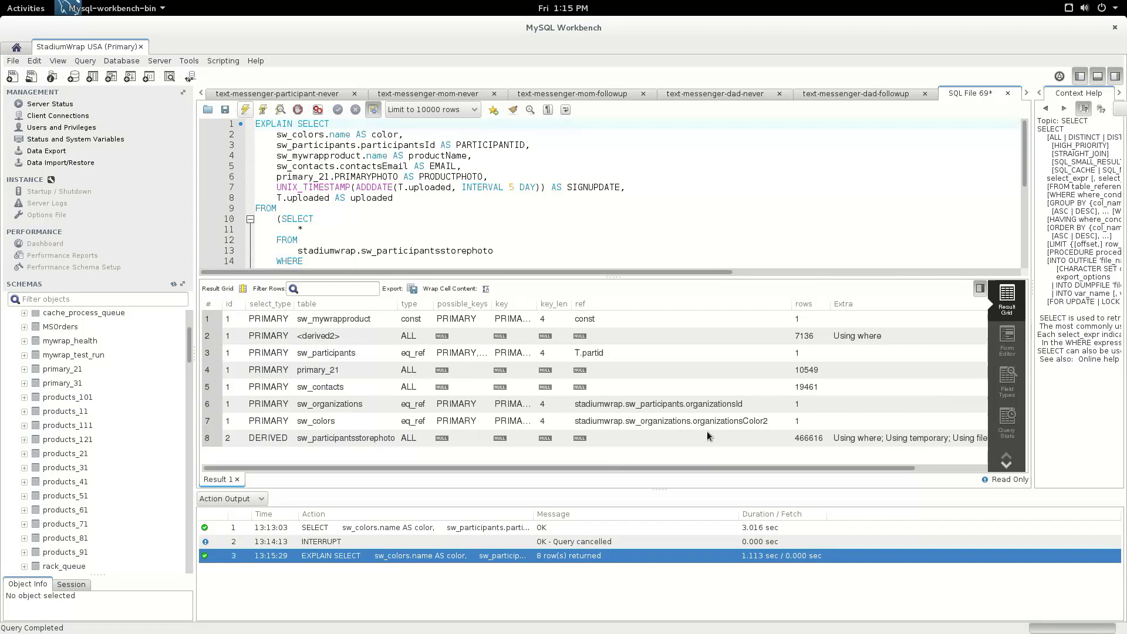
mouse_move(423, 329)
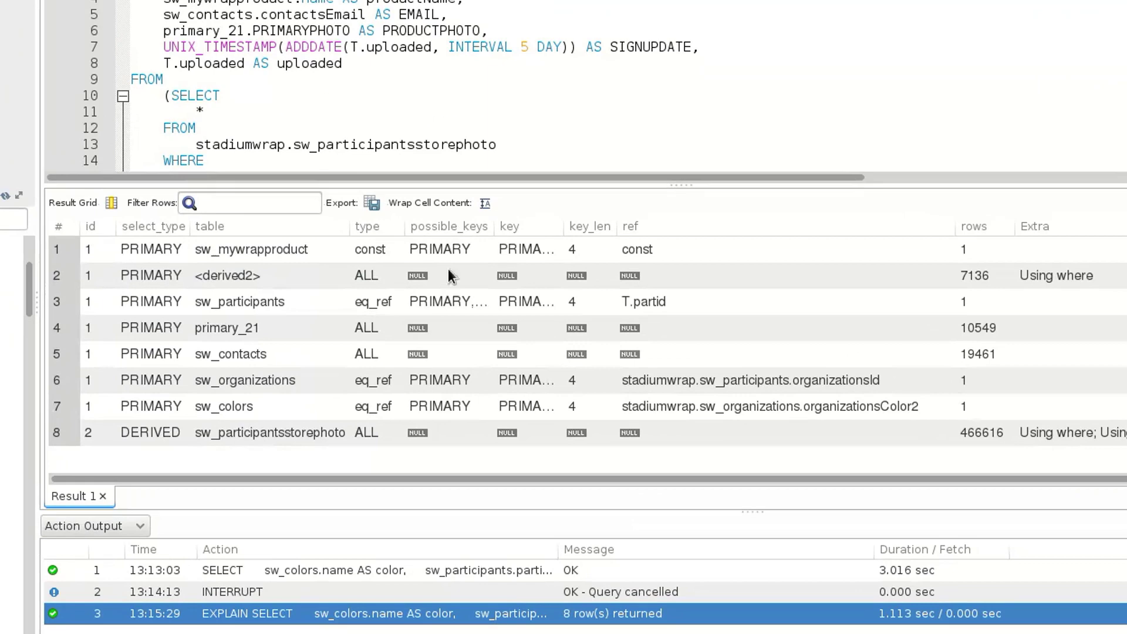
Step: Review the plan: full scans on primary_21, sw_contacts and a 466,616-row derived storephoto table
scroll(down, 3)
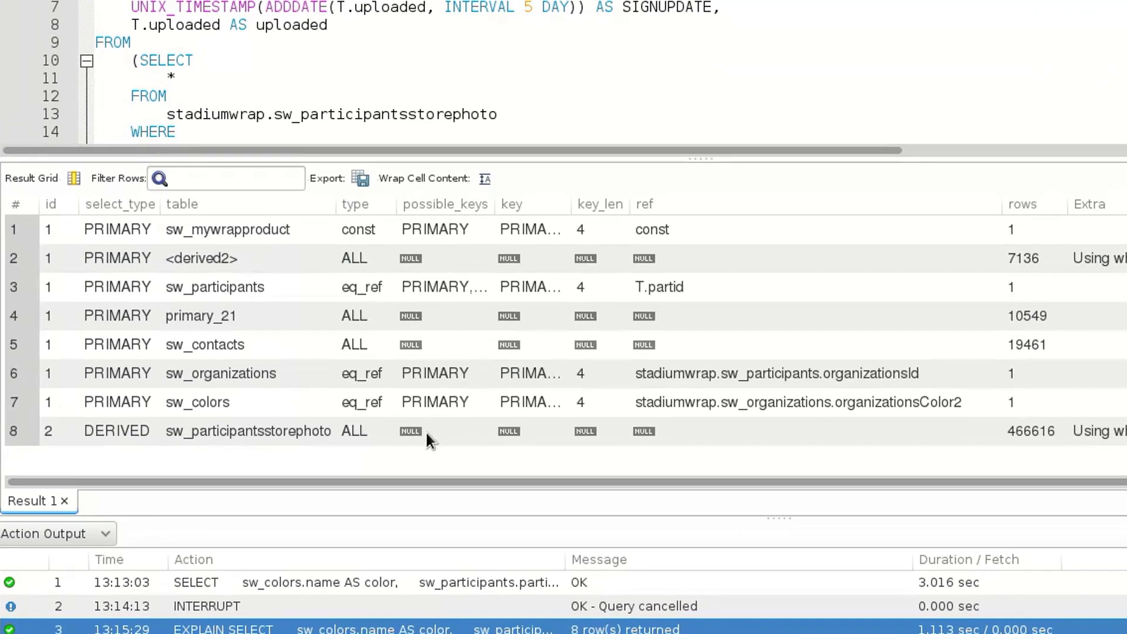
mouse_move(433, 450)
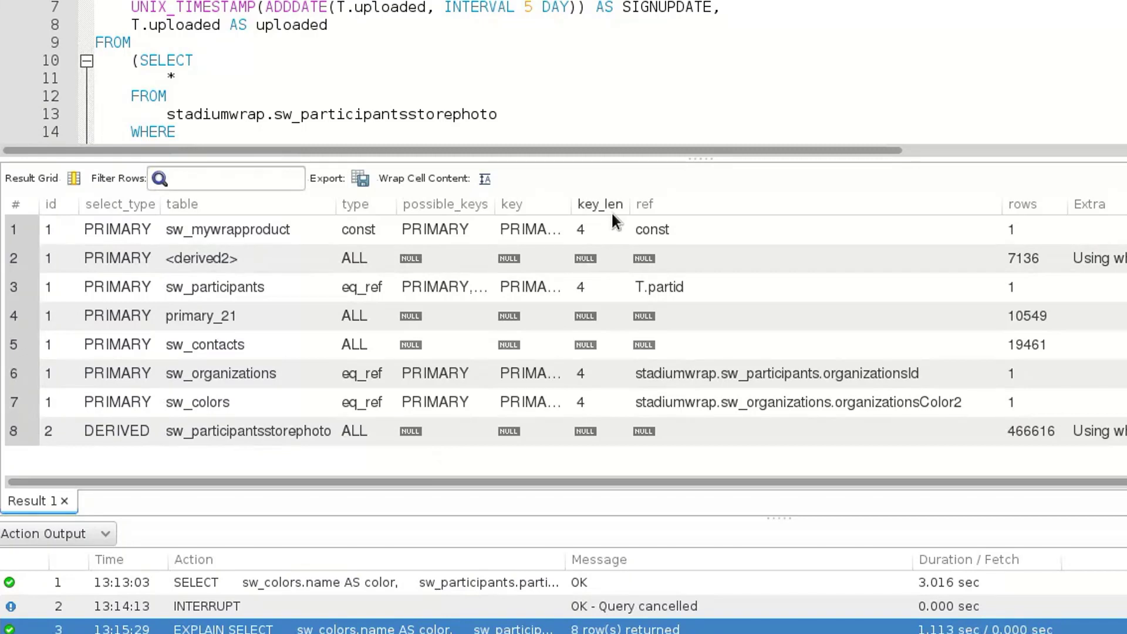
mouse_move(601, 414)
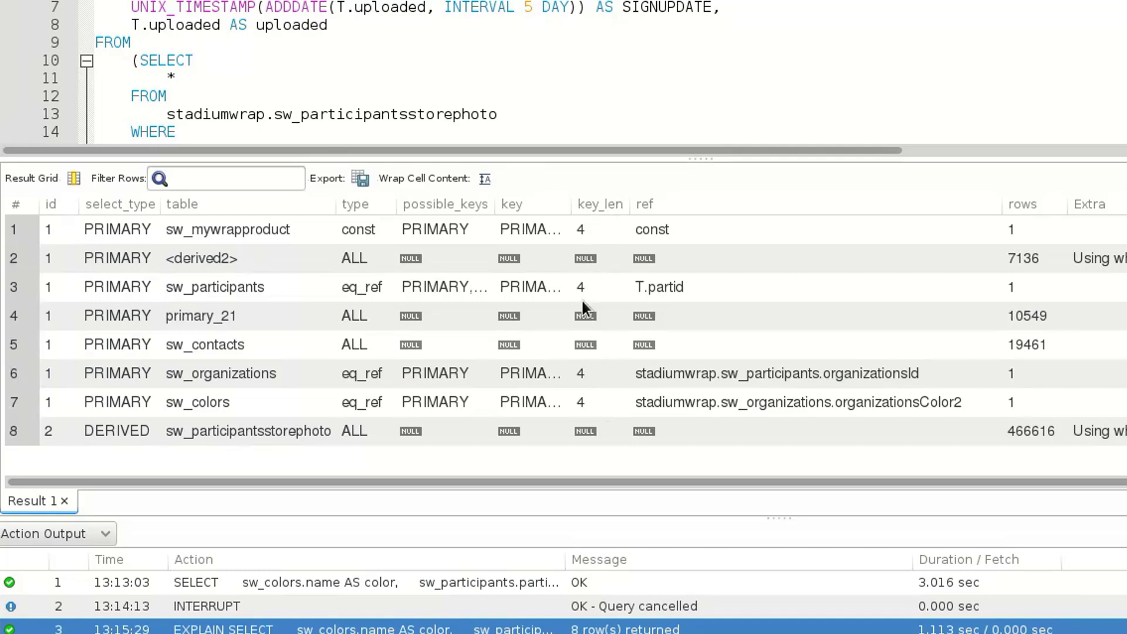
mouse_move(559, 460)
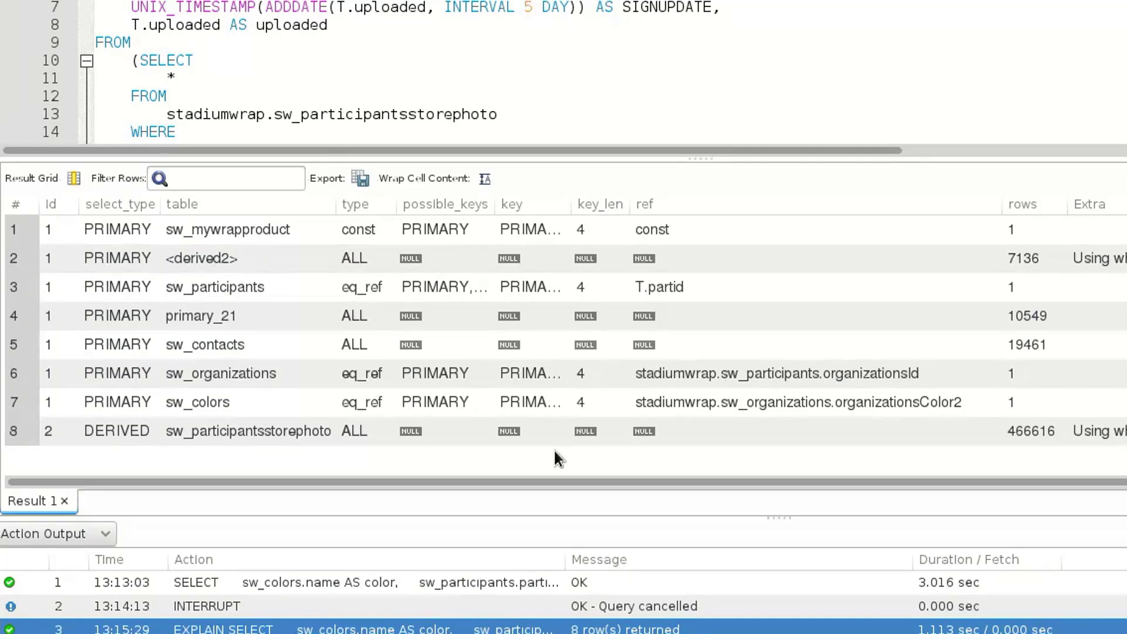
mouse_move(562, 450)
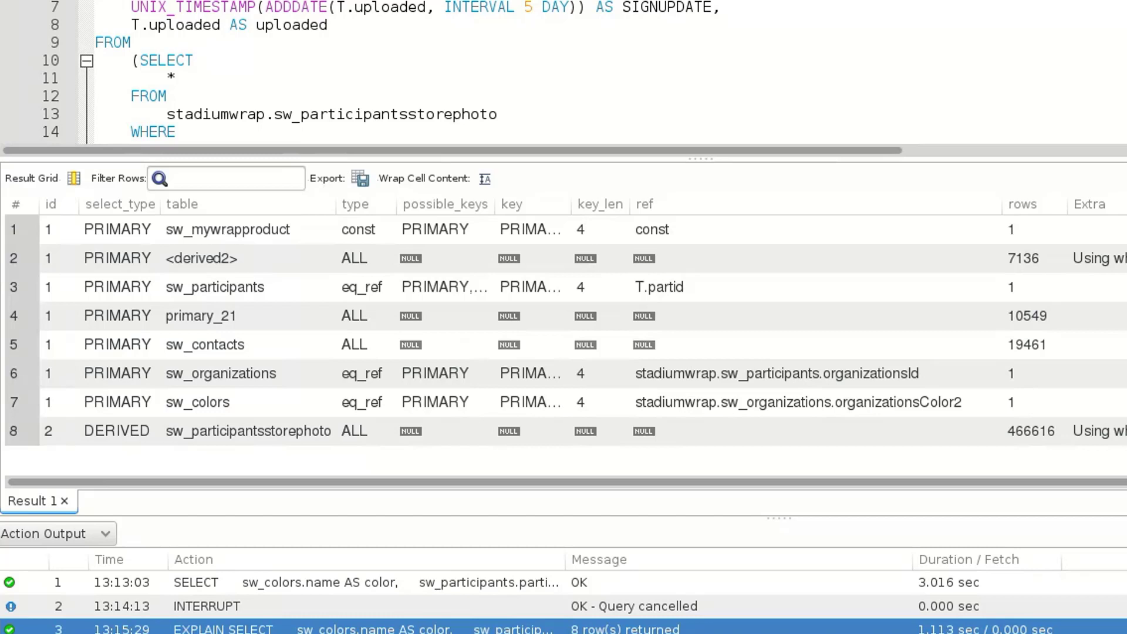
mouse_move(680, 231)
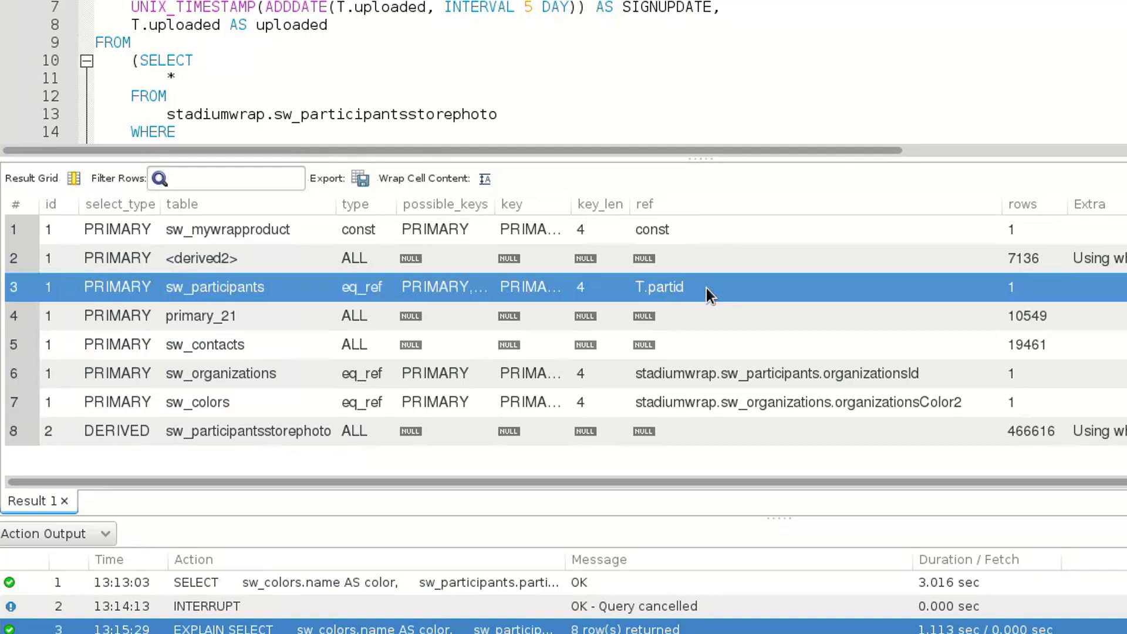
mouse_move(972, 394)
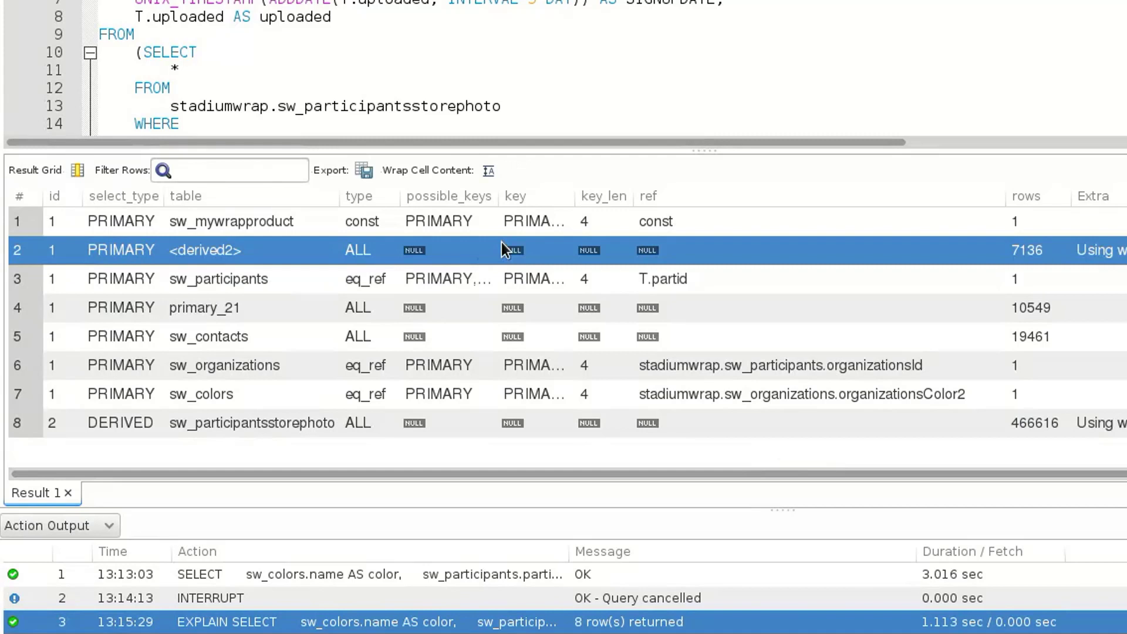
mouse_move(535, 255)
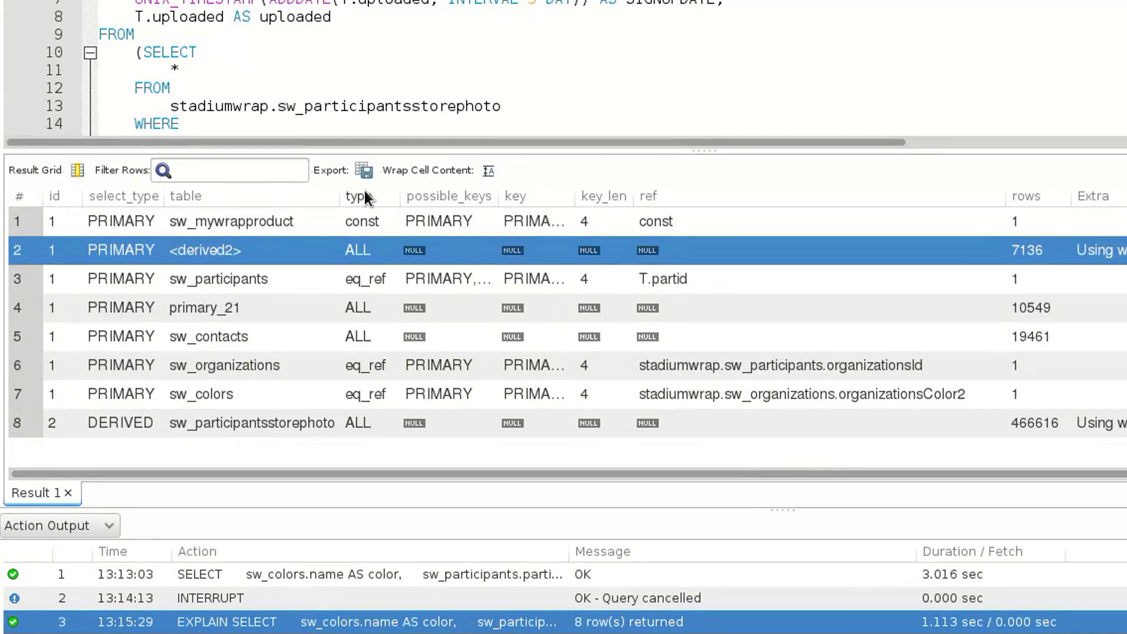
mouse_move(370, 255)
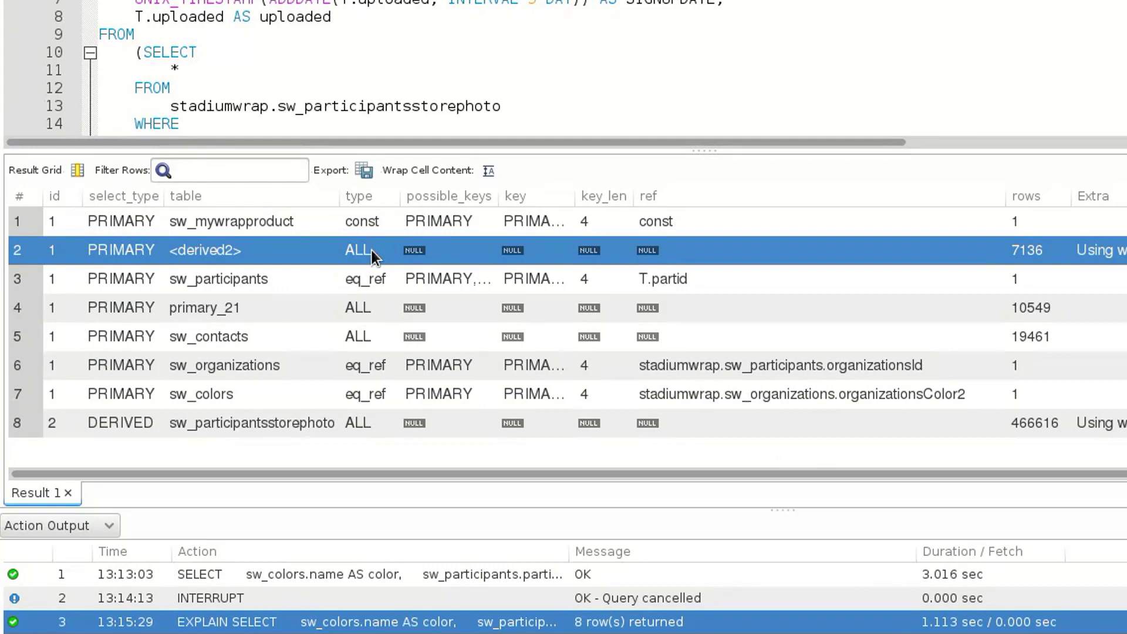
mouse_move(370, 454)
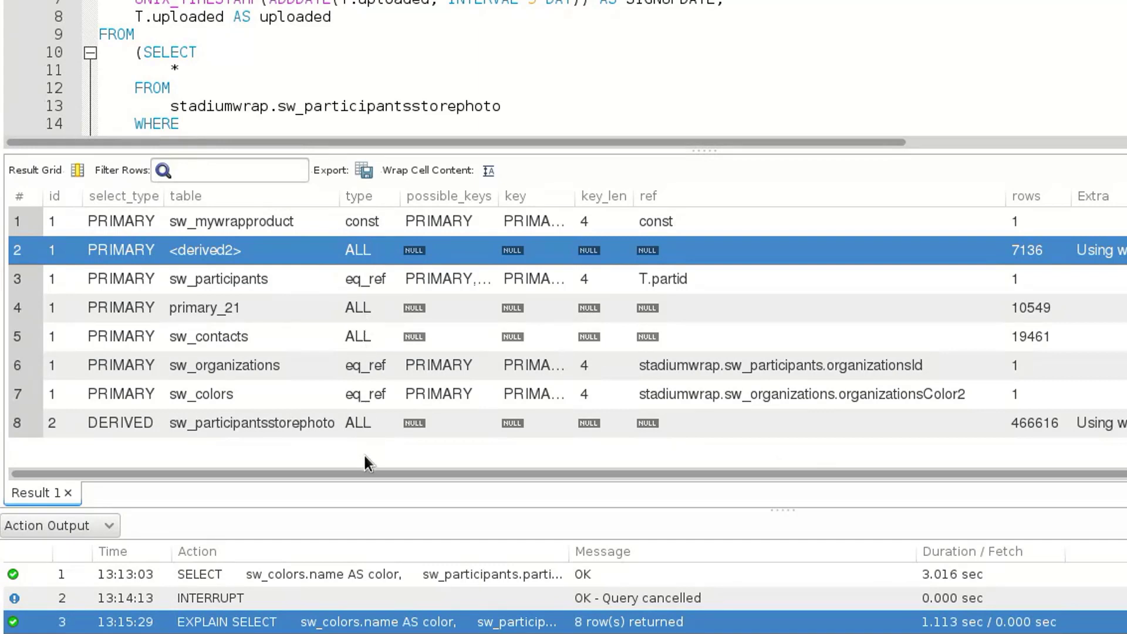
mouse_move(230, 260)
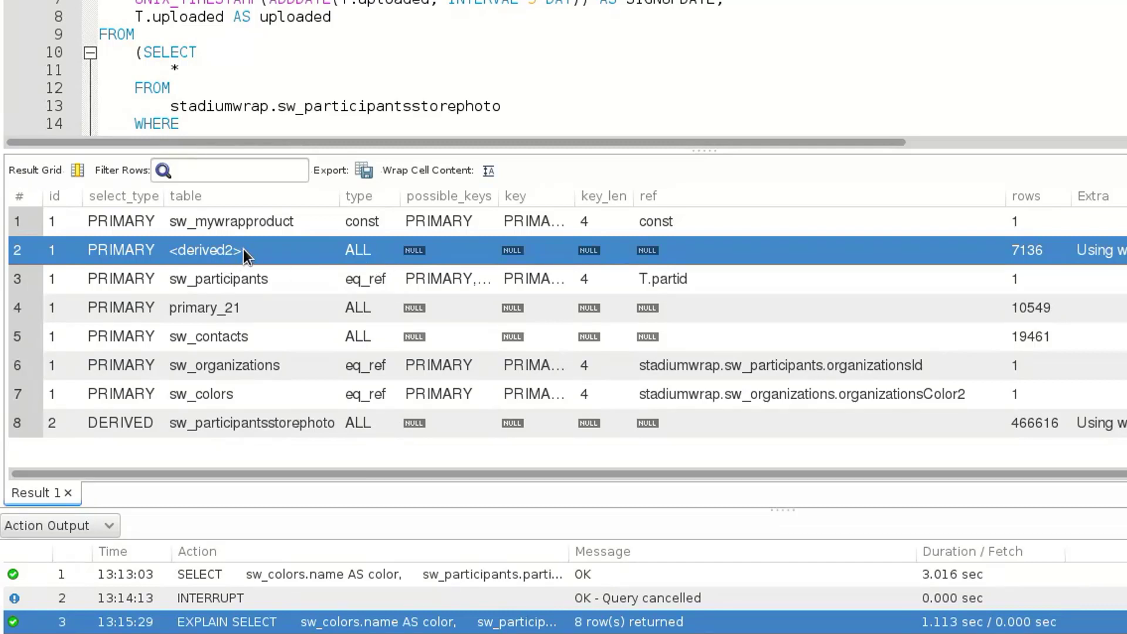
click(203, 308)
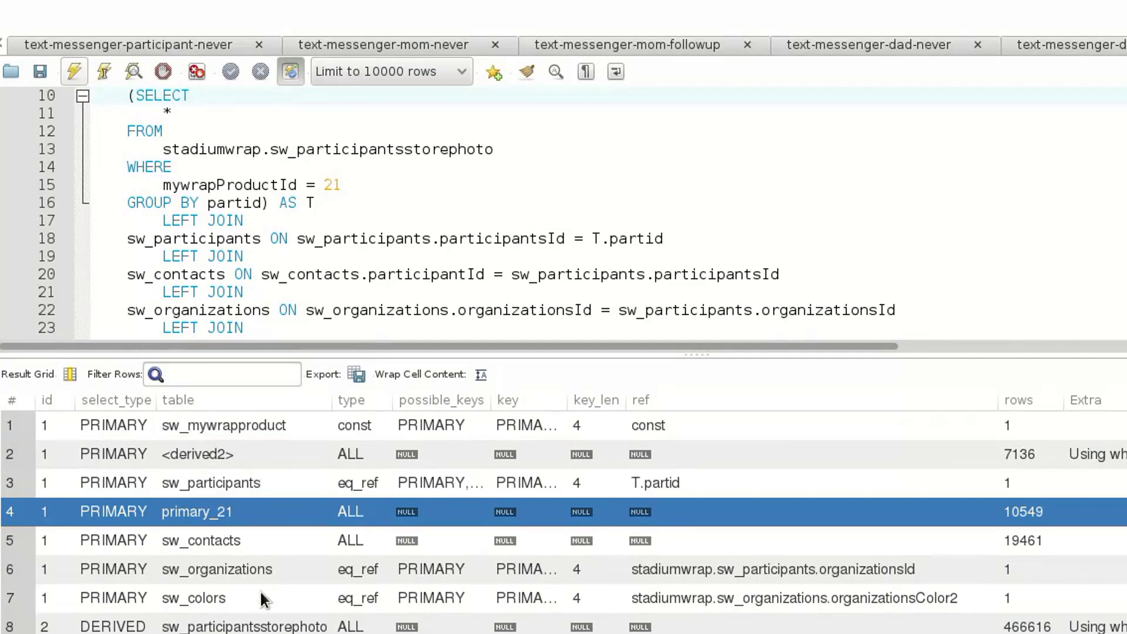
scroll(down, 3)
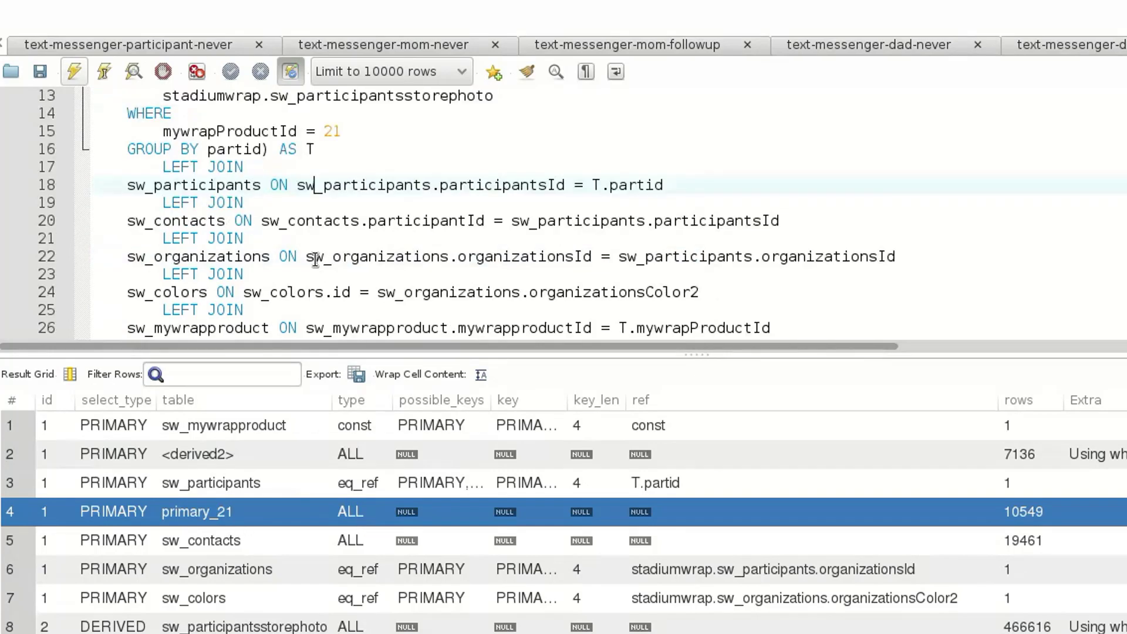
scroll(down, 3)
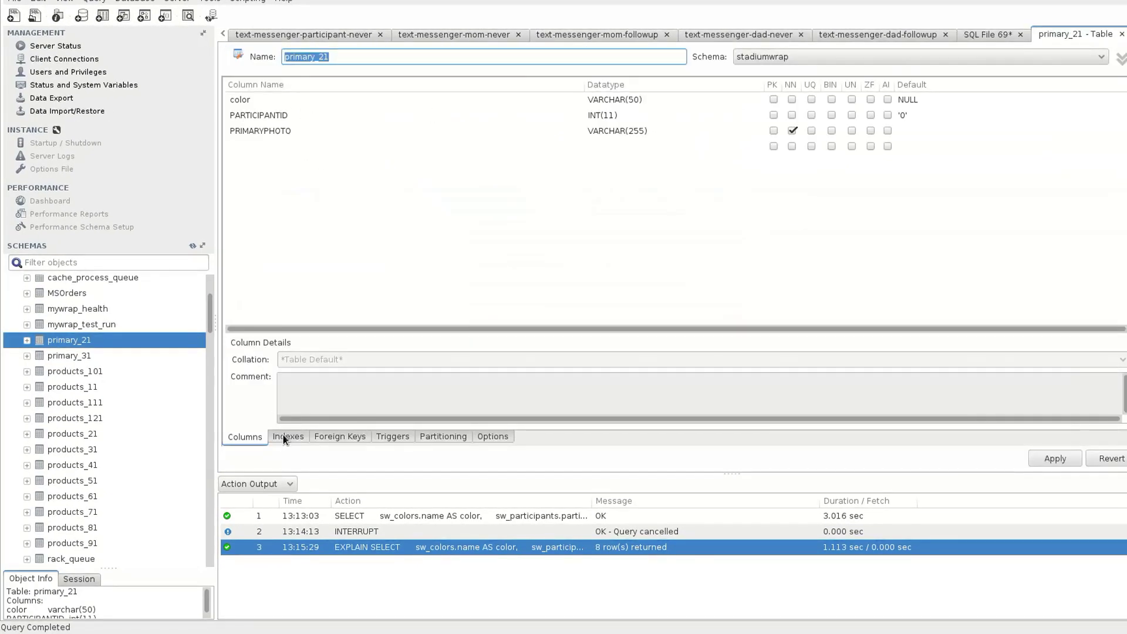
Step: Create index idxParticipantId on PARTICIPANTID in primary_21 and apply the change script
click(287, 436)
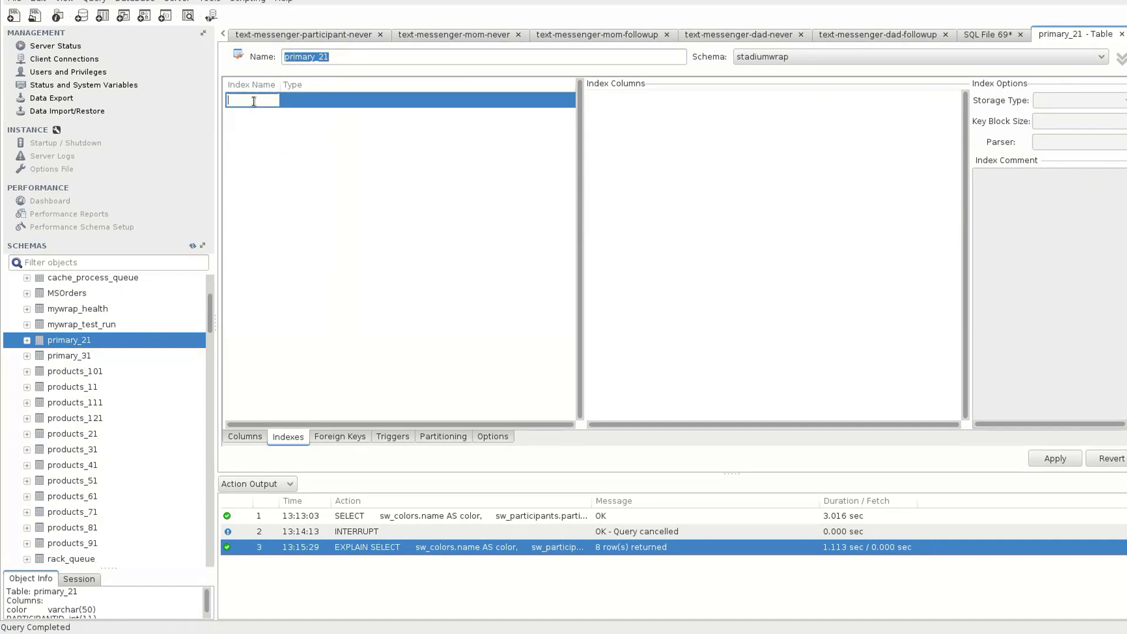
text(idx)
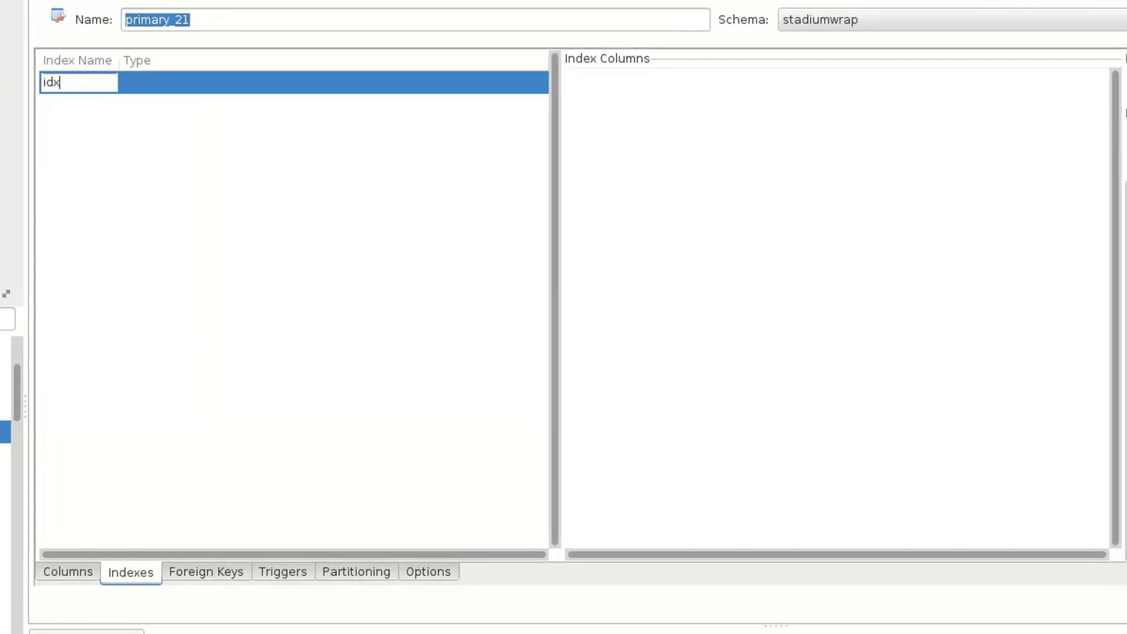
text(xParticipantId)
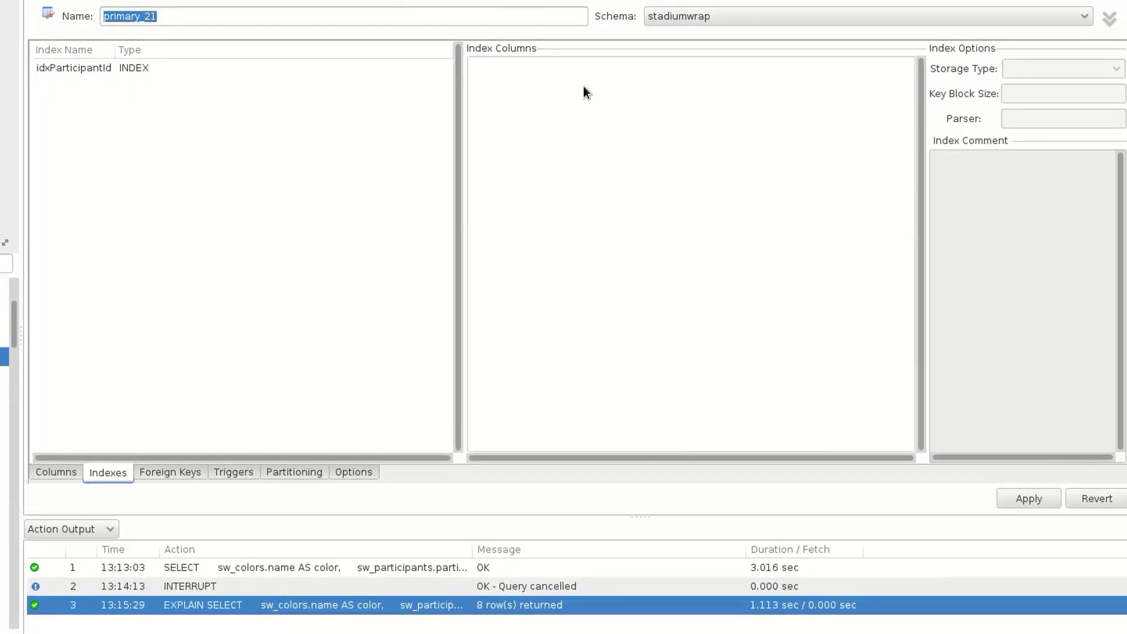
click(73, 68)
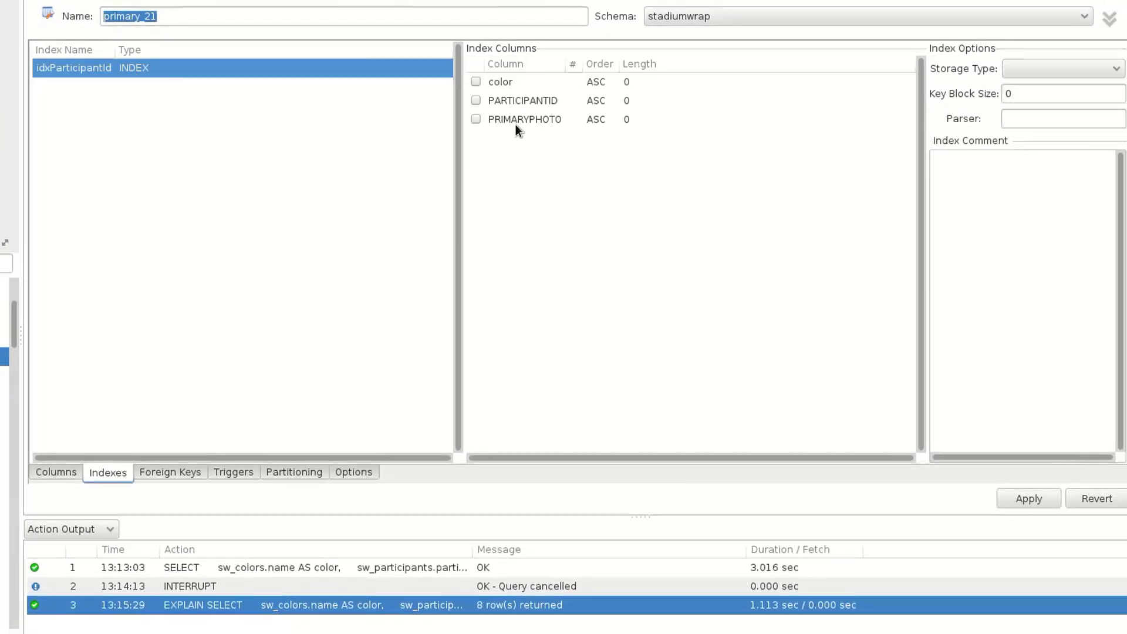
click(475, 100)
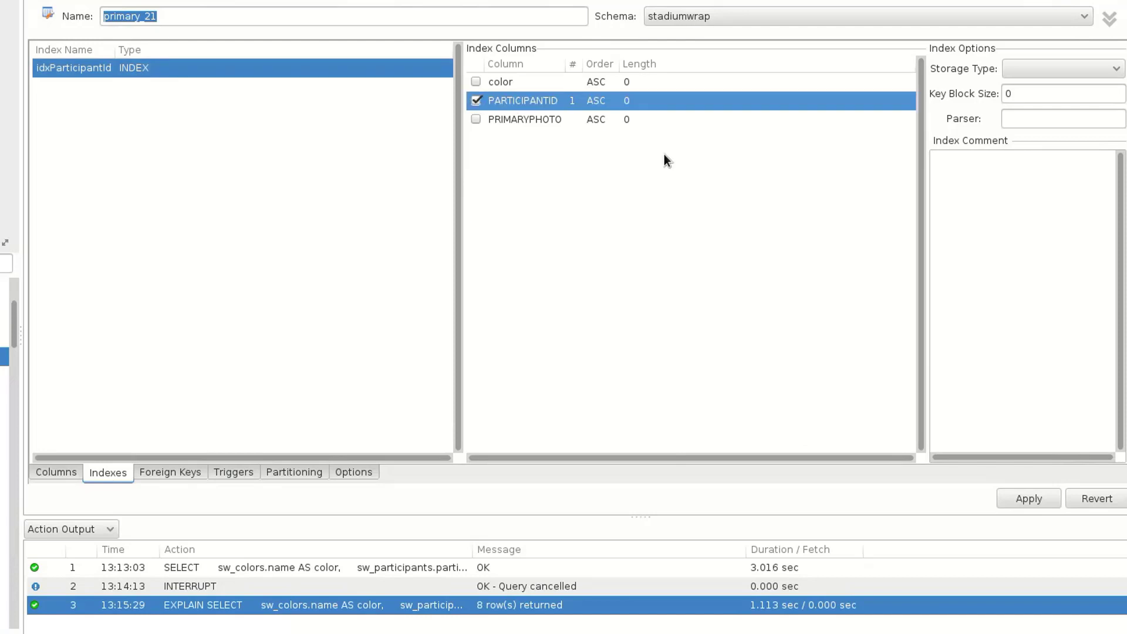
click(1026, 498)
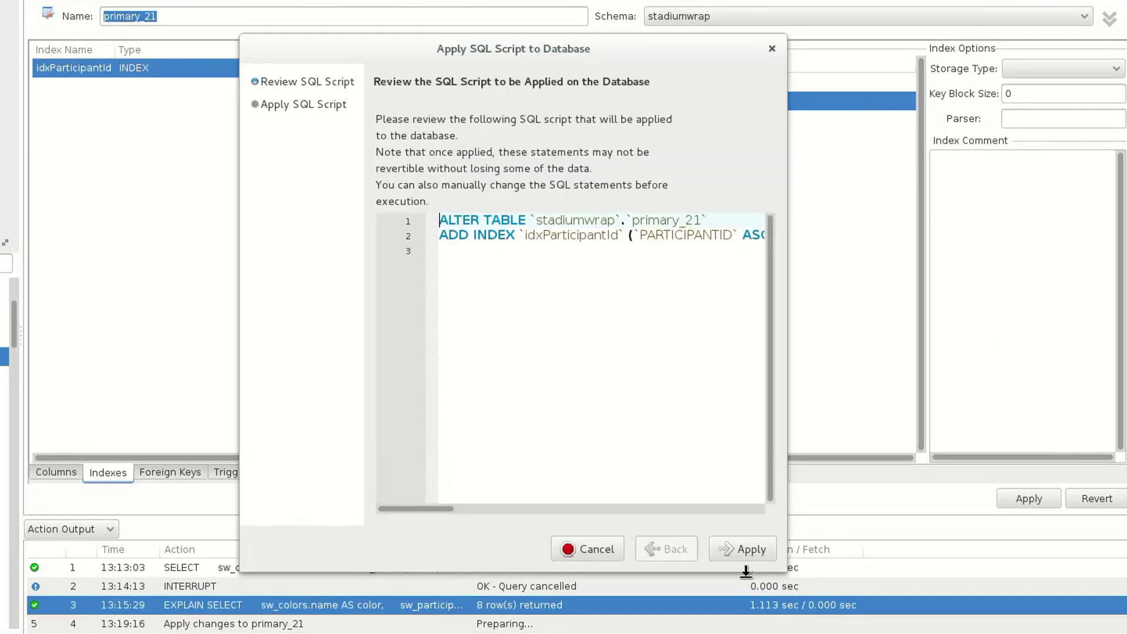
click(749, 548)
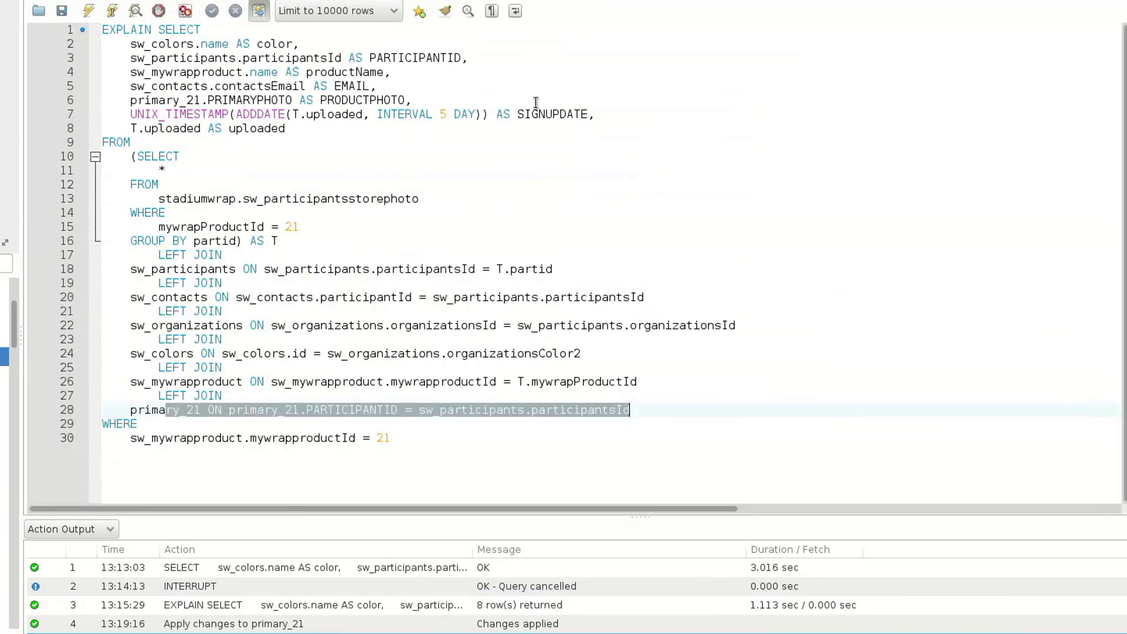
Step: Rerun the EXPLAIN: primary_21 now reads by ref on idxParticipantId, about 50 rows
click(258, 10)
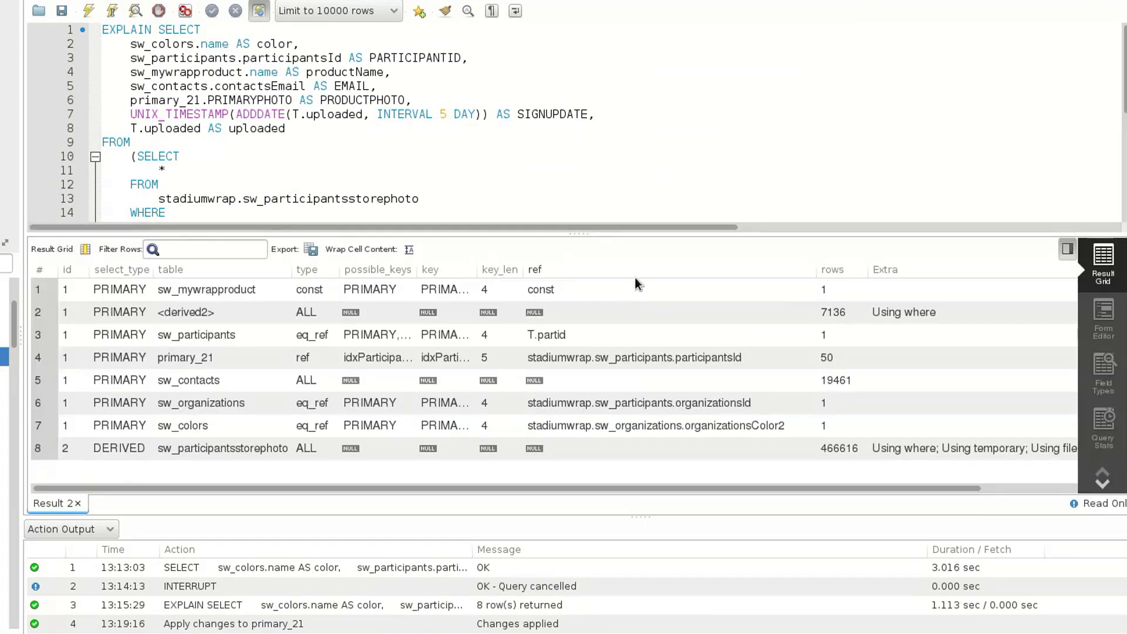
mouse_move(321, 364)
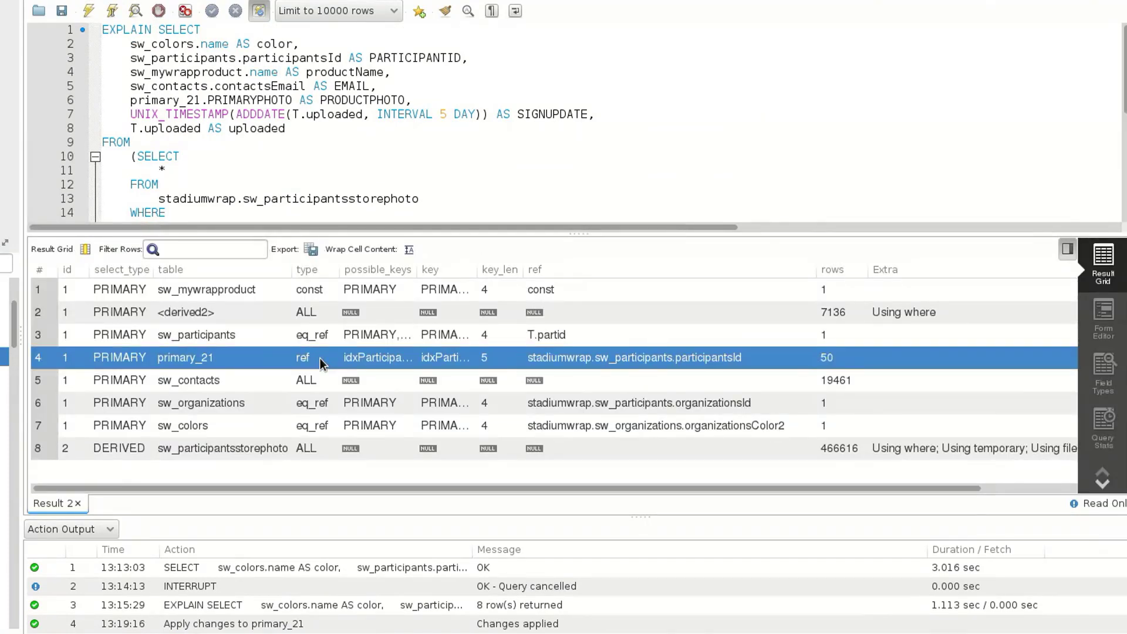
mouse_move(297, 371)
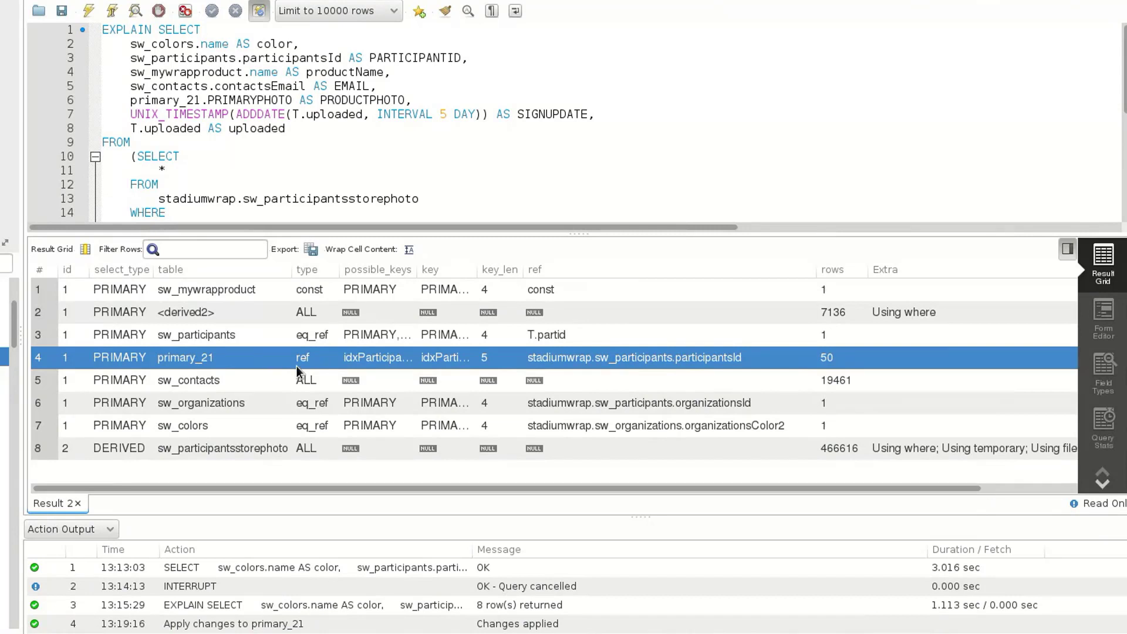
mouse_move(298, 372)
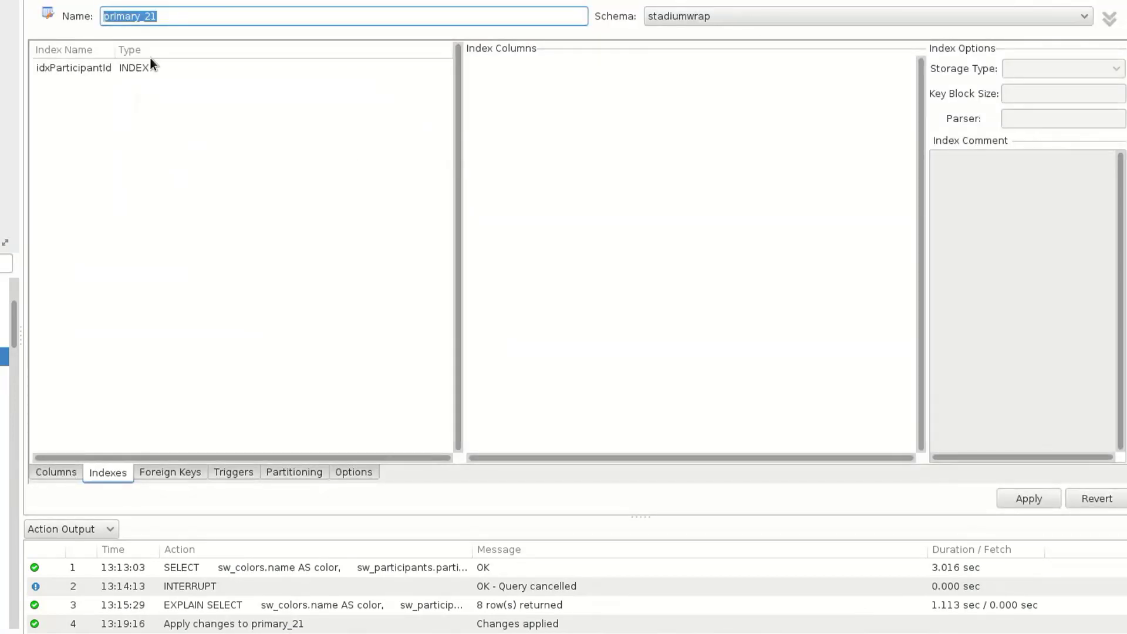
Step: Tick UQ on primary_21's PARTICIPANTID, apply, then cancel after ERROR 1062 duplicate entry
click(55, 472)
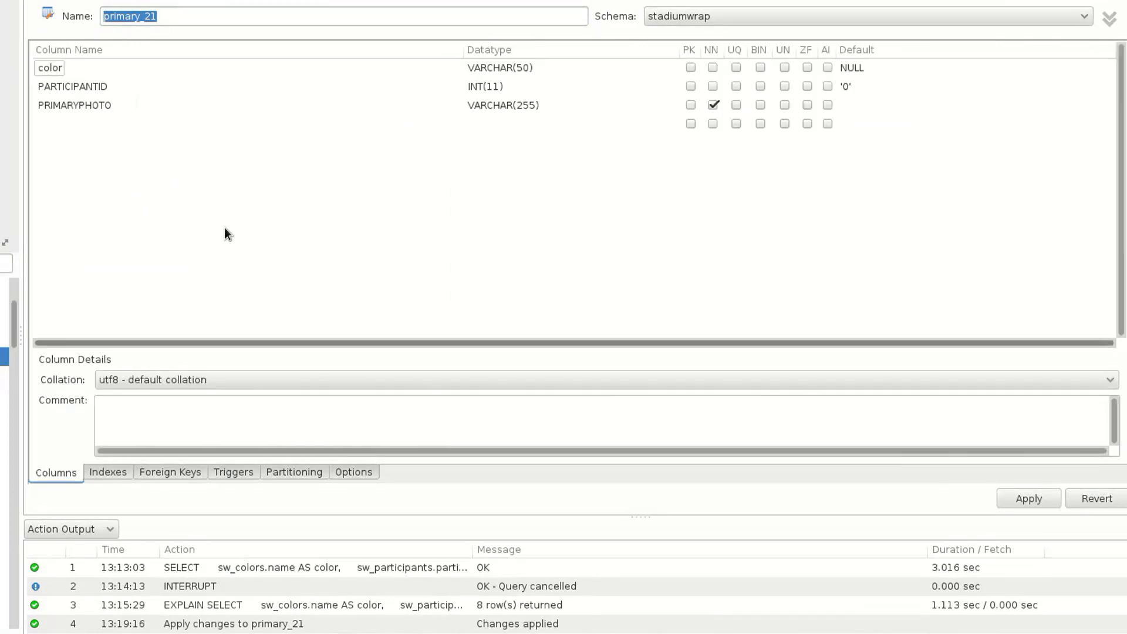
click(72, 86)
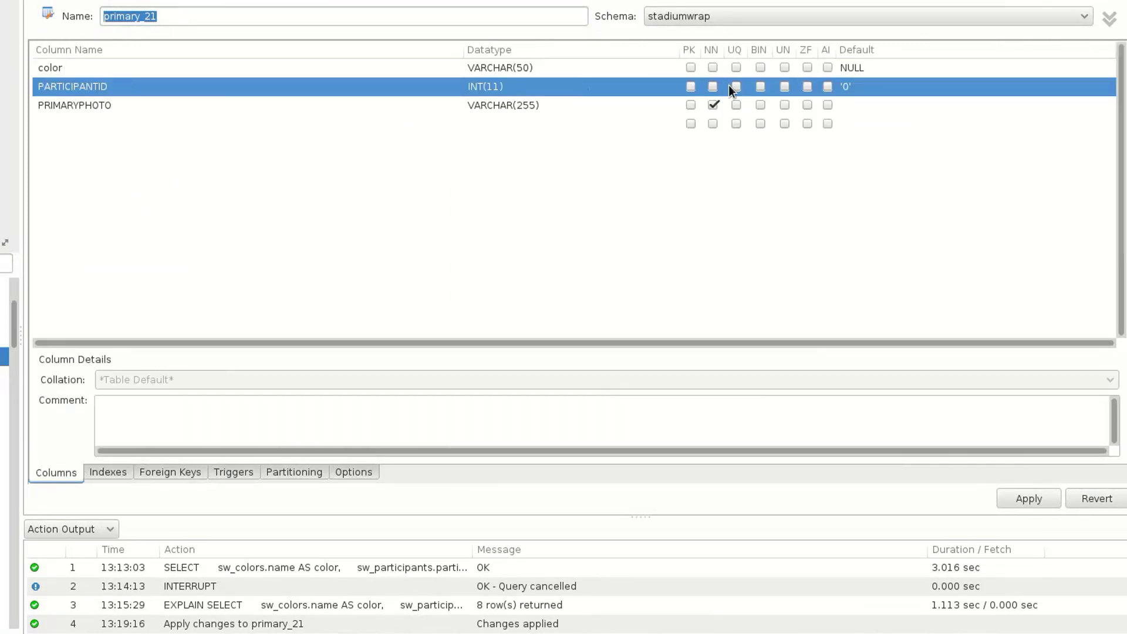
click(1027, 498)
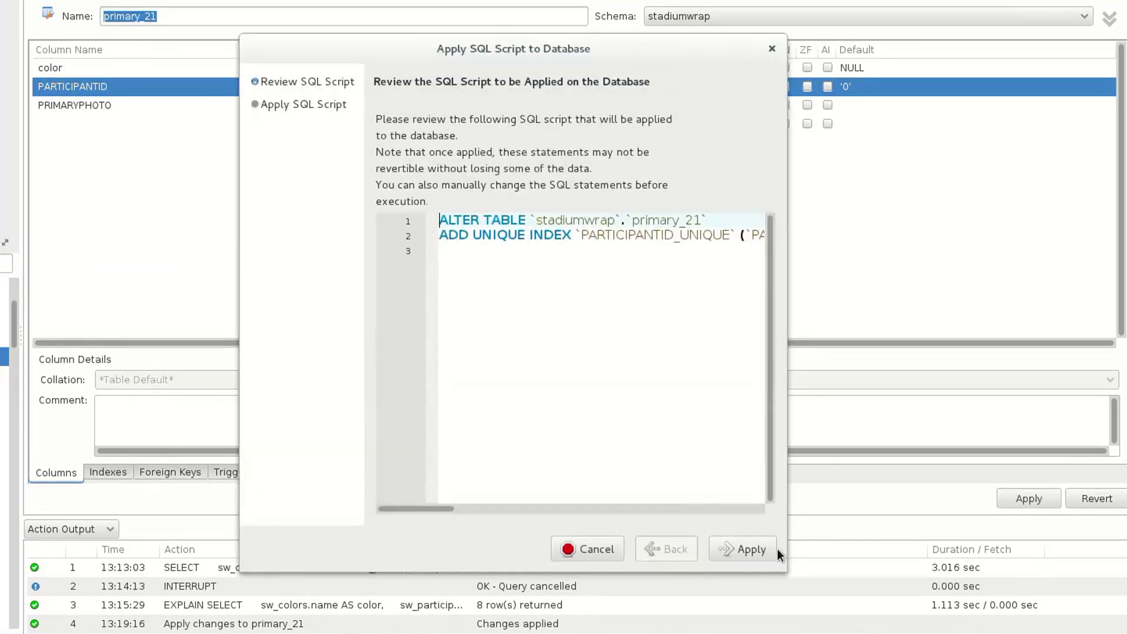
click(743, 548)
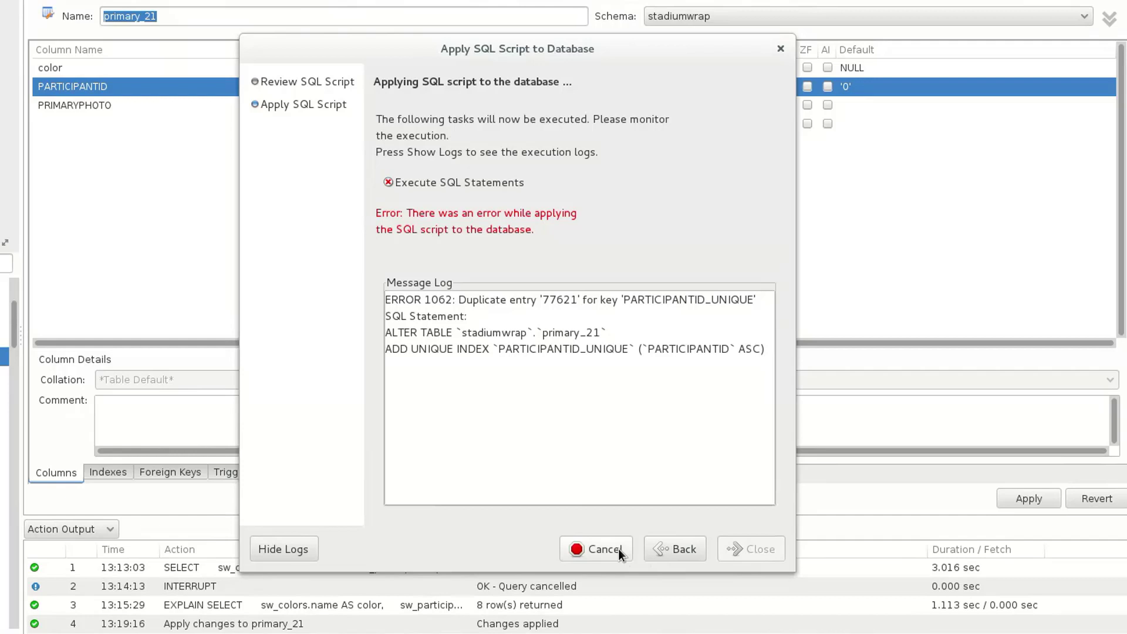
click(596, 548)
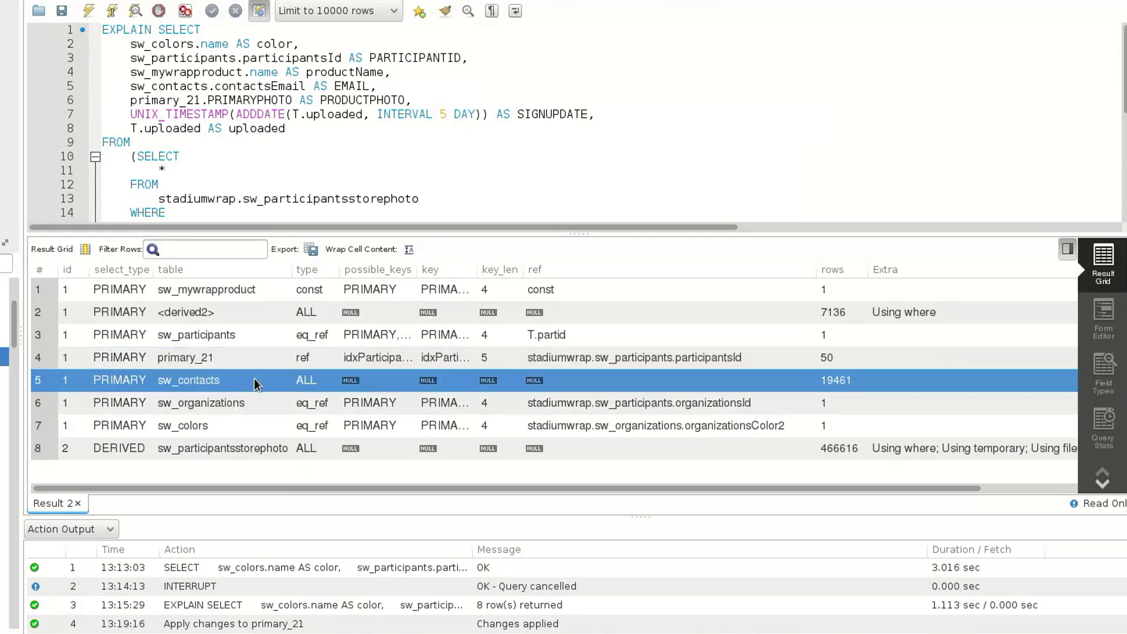
Step: Scroll the Schemas navigator to sw_contacts and open it in the Alter Table editor
scroll(down, 3)
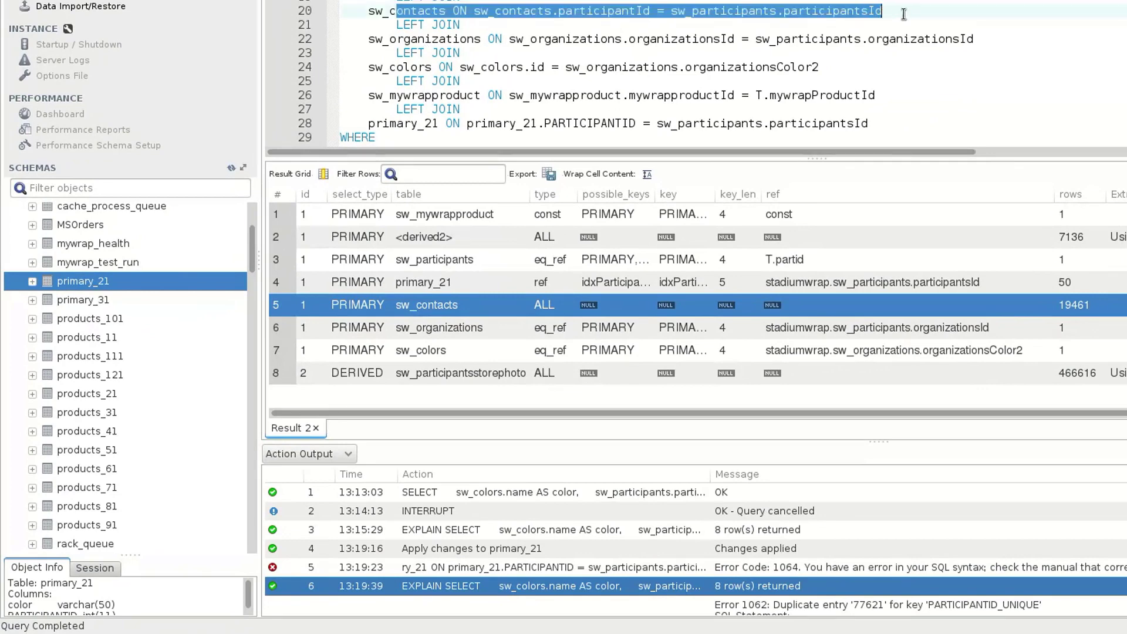
scroll(down, 3)
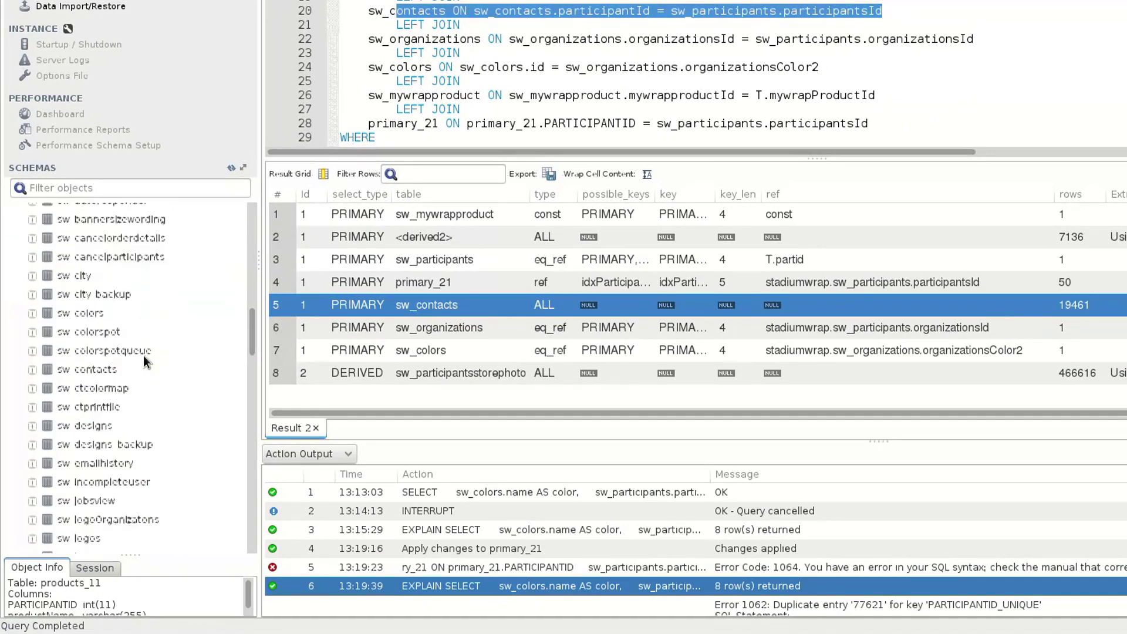
scroll(down, 3)
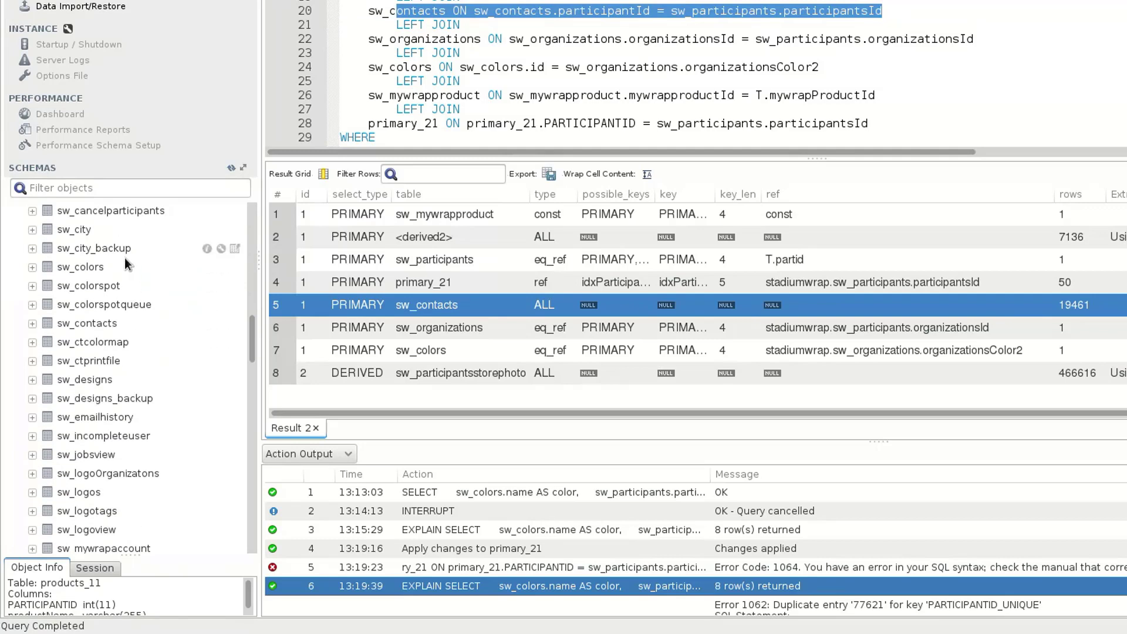
click(85, 323)
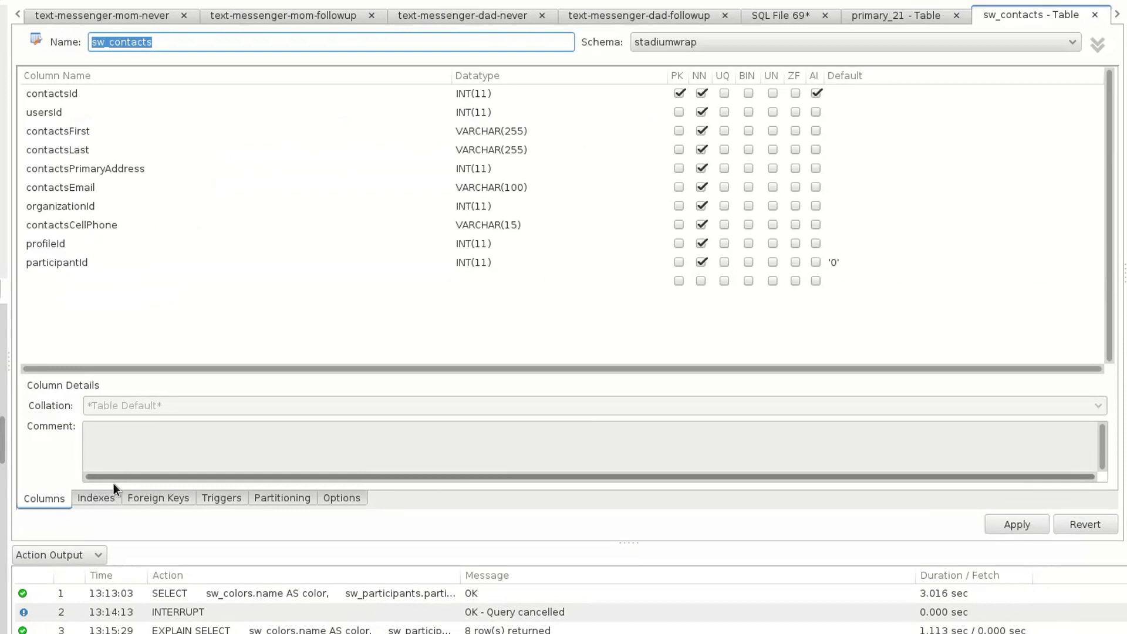
Step: Name a new sw_contacts index idxParticipantId and select it to choose columns
click(95, 498)
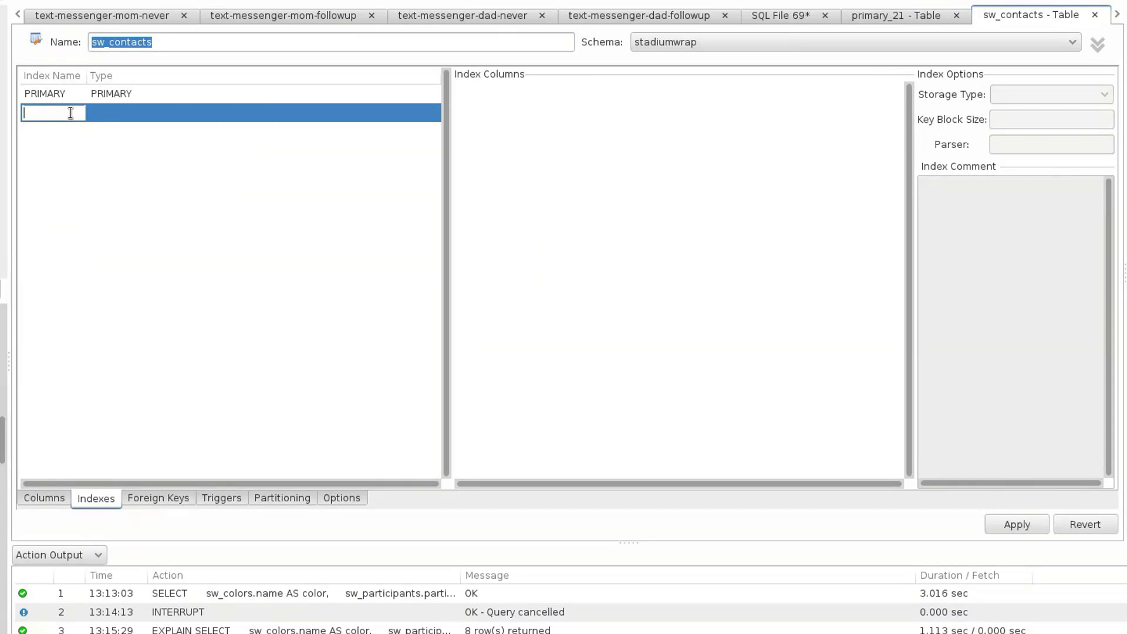
text(idxPart)
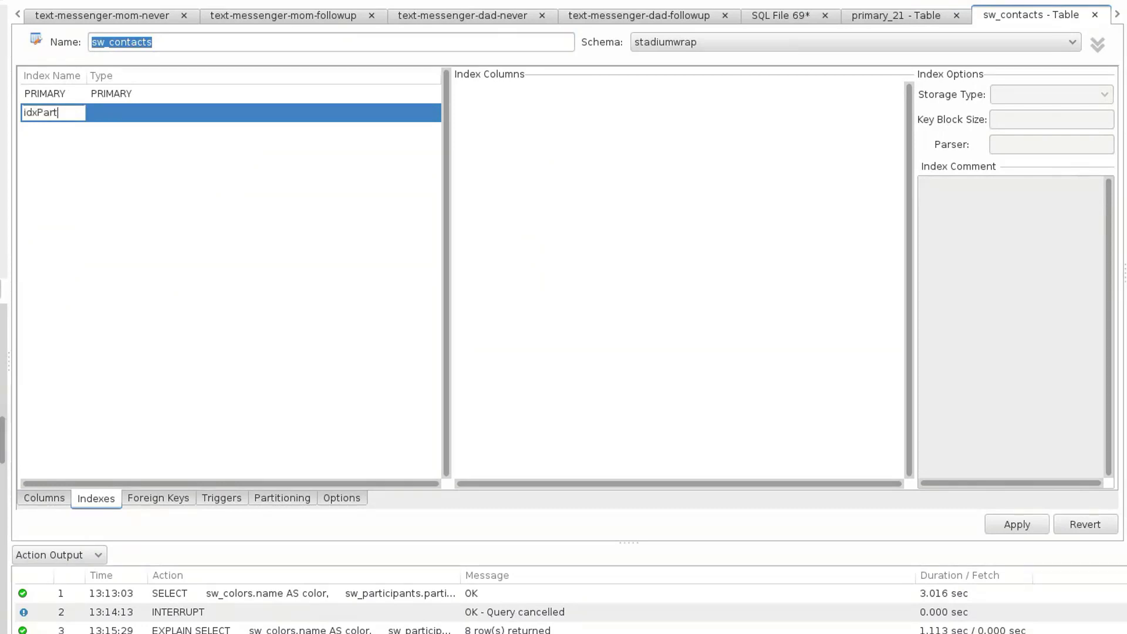
text(ParticipantId)
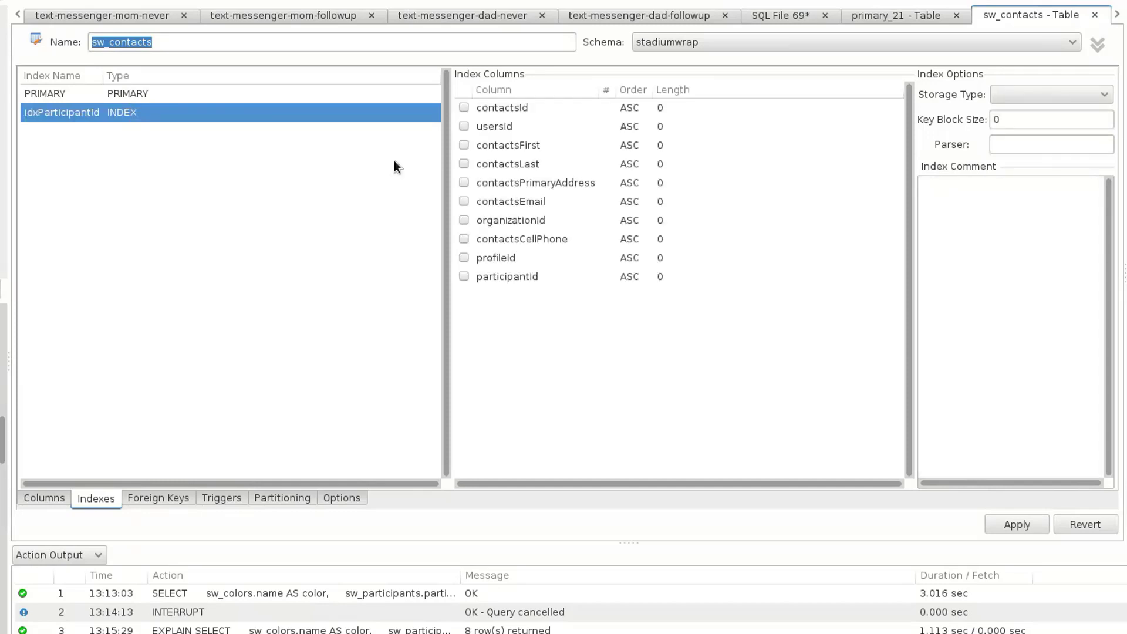
click(1015, 523)
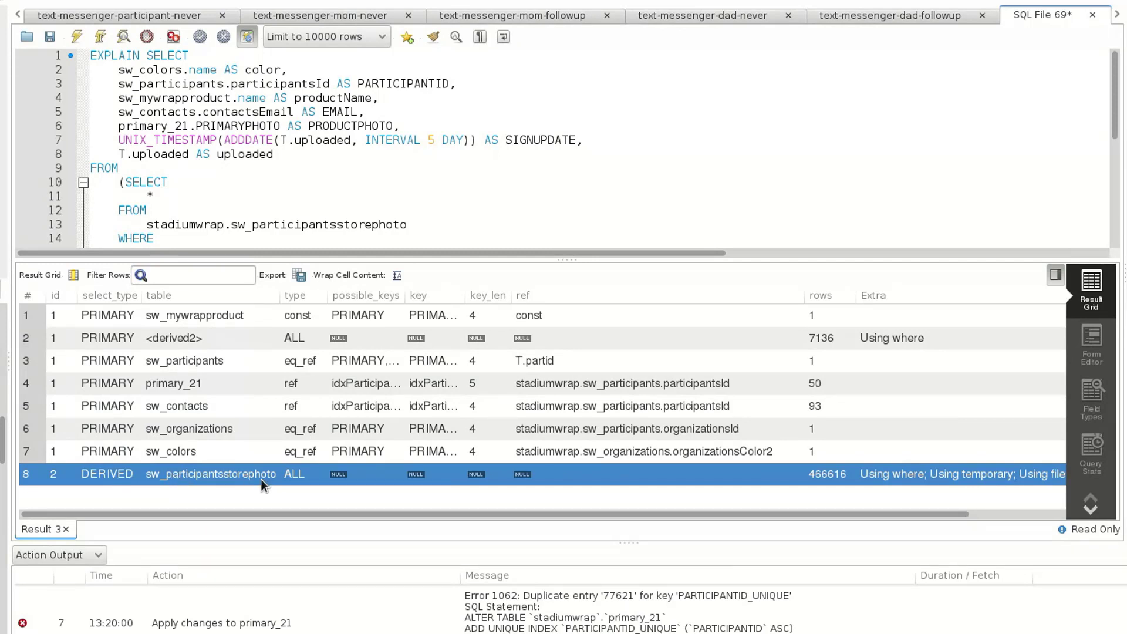
click(173, 338)
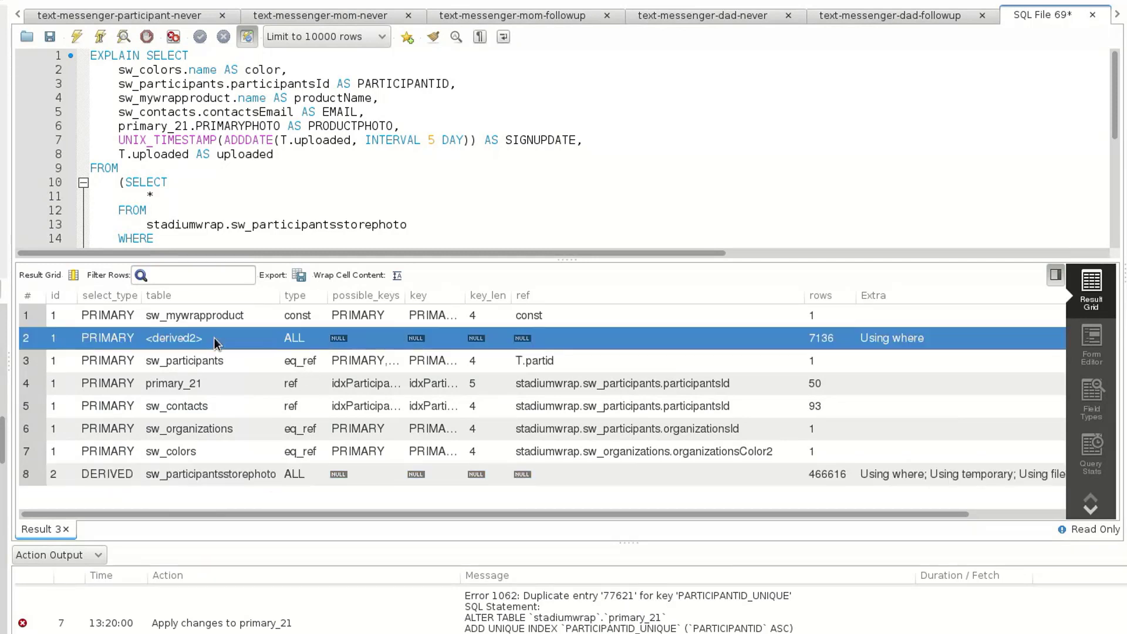
mouse_move(324, 433)
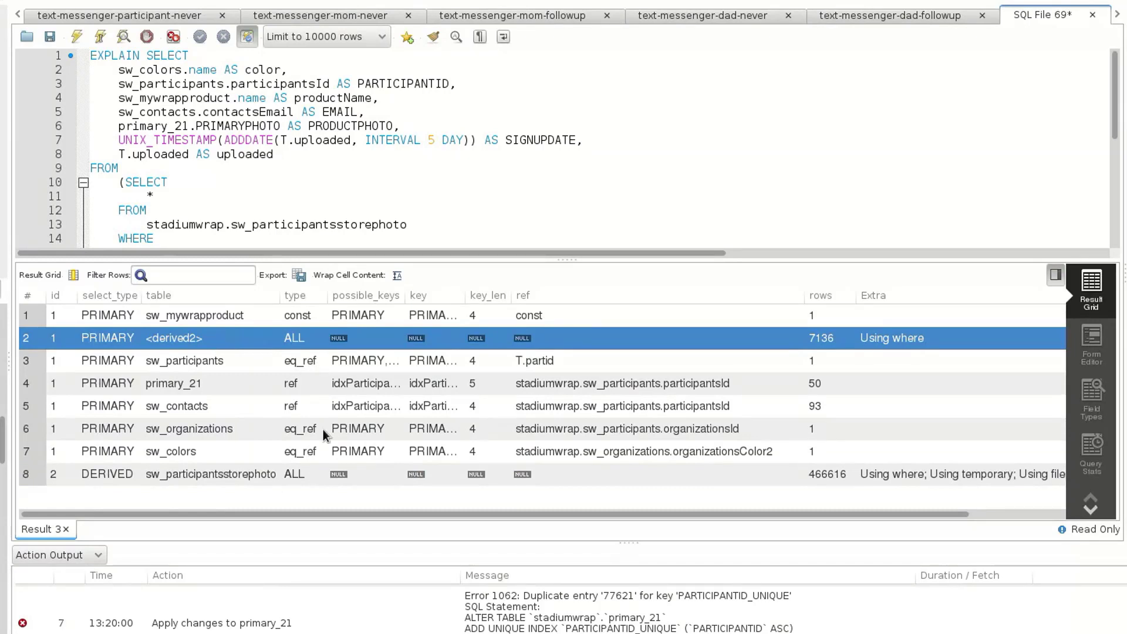
click(210, 473)
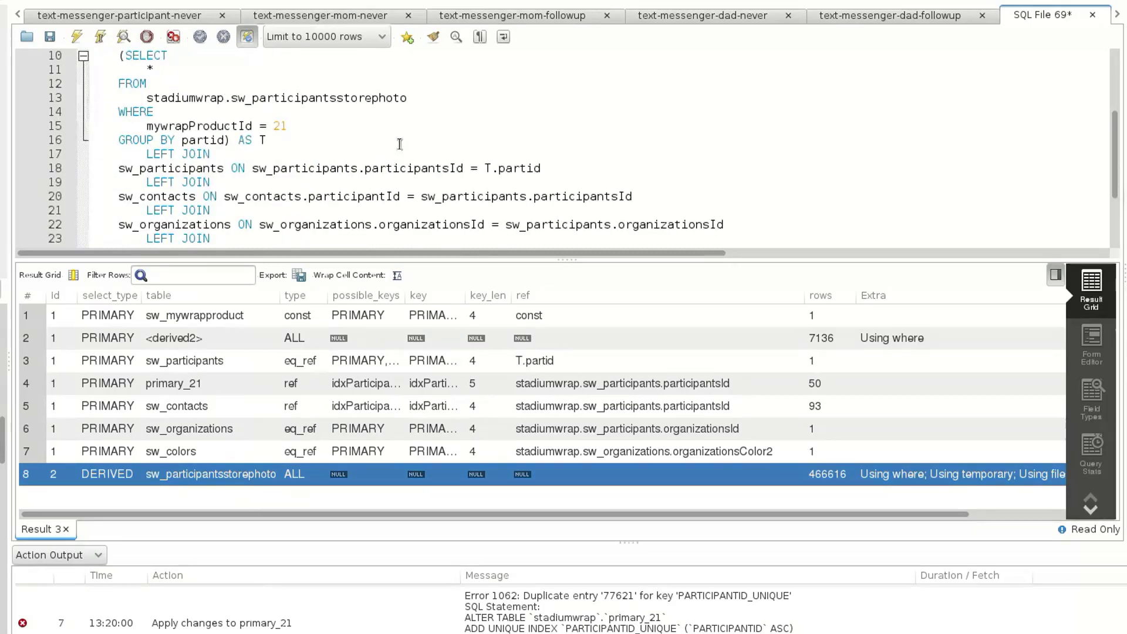
scroll(down, 3)
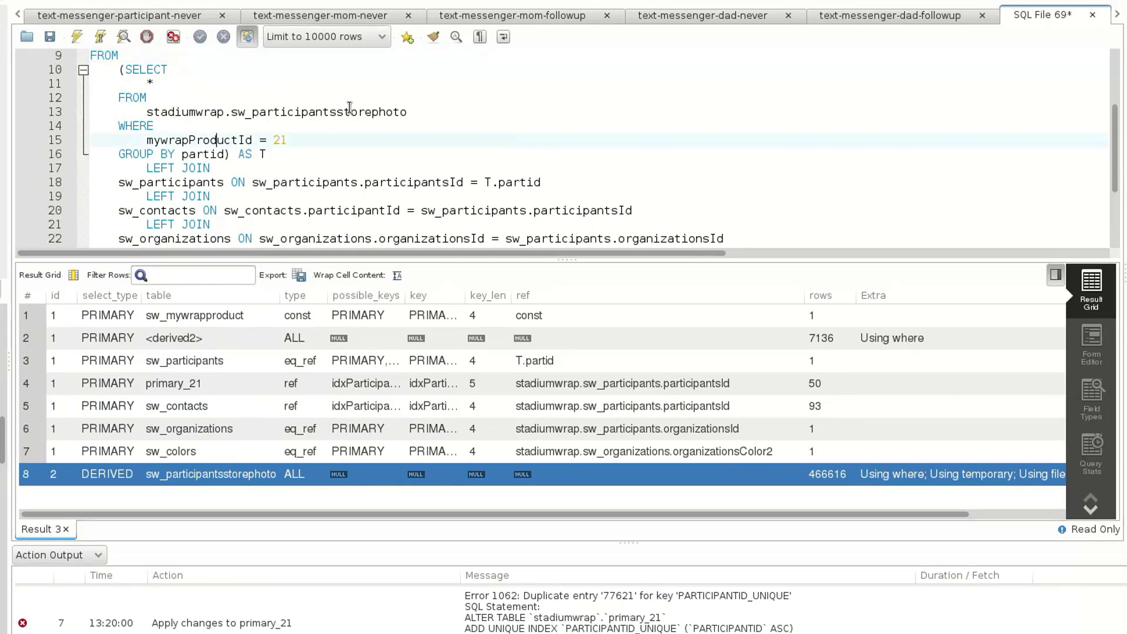
double_click(318, 112)
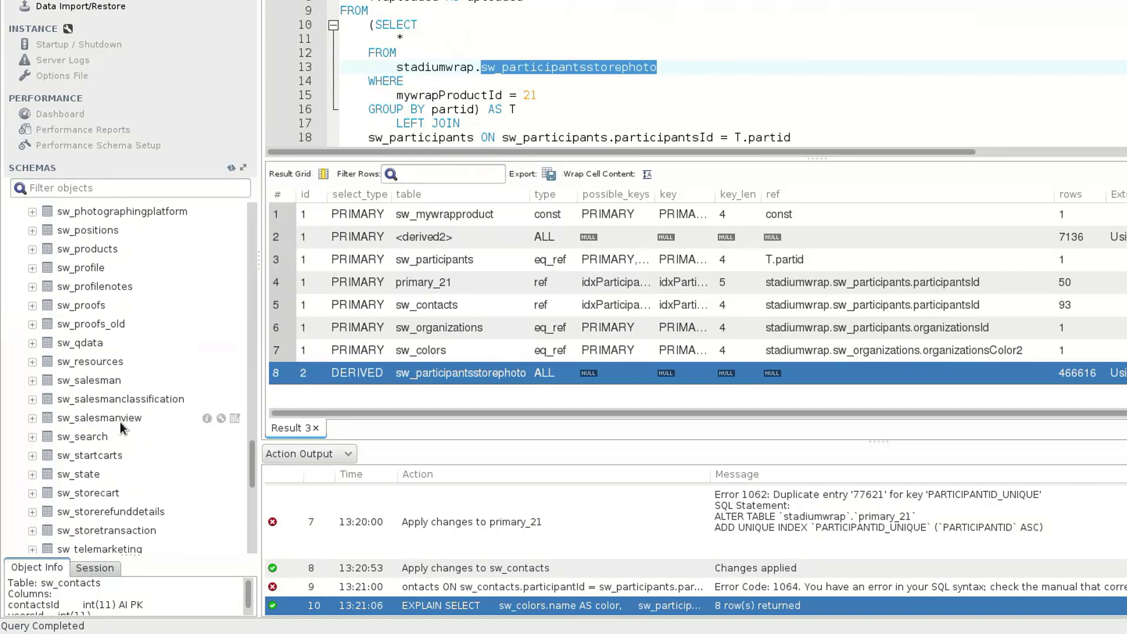
scroll(up, 3)
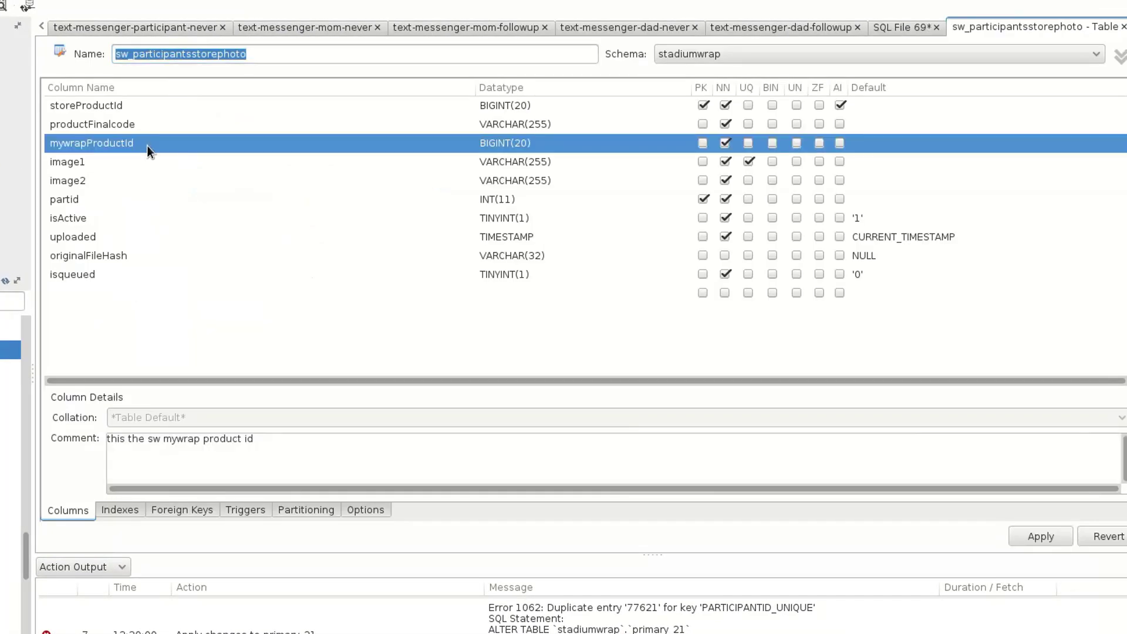
Step: Create index idxProductId on mywrapProductId in sw_participantsstorephoto and apply the change
click(119, 510)
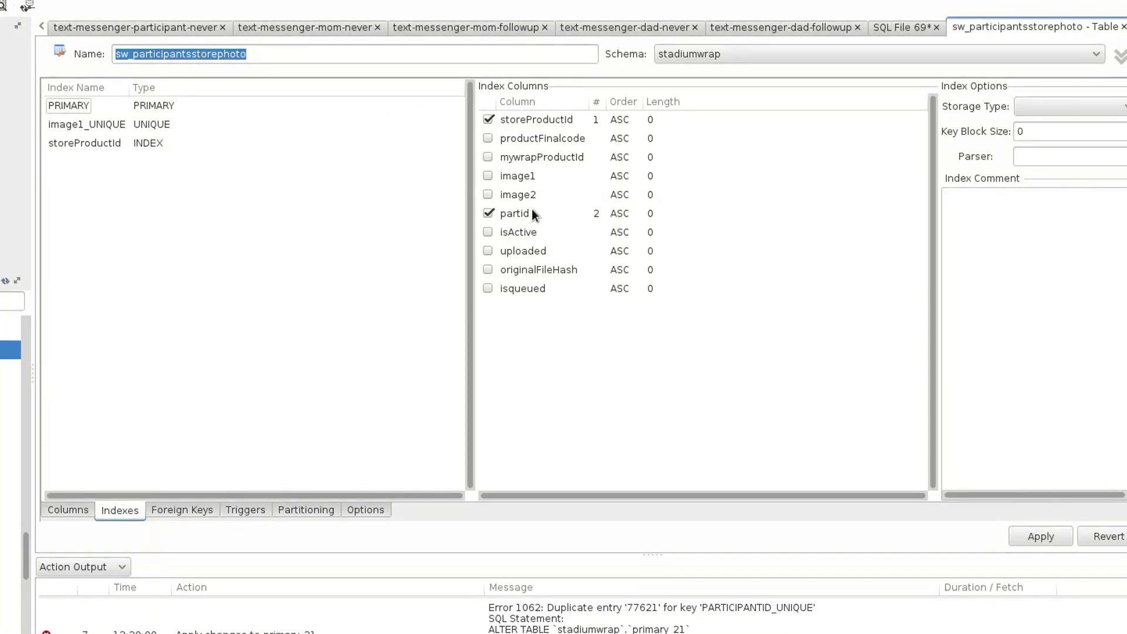
mouse_move(571, 162)
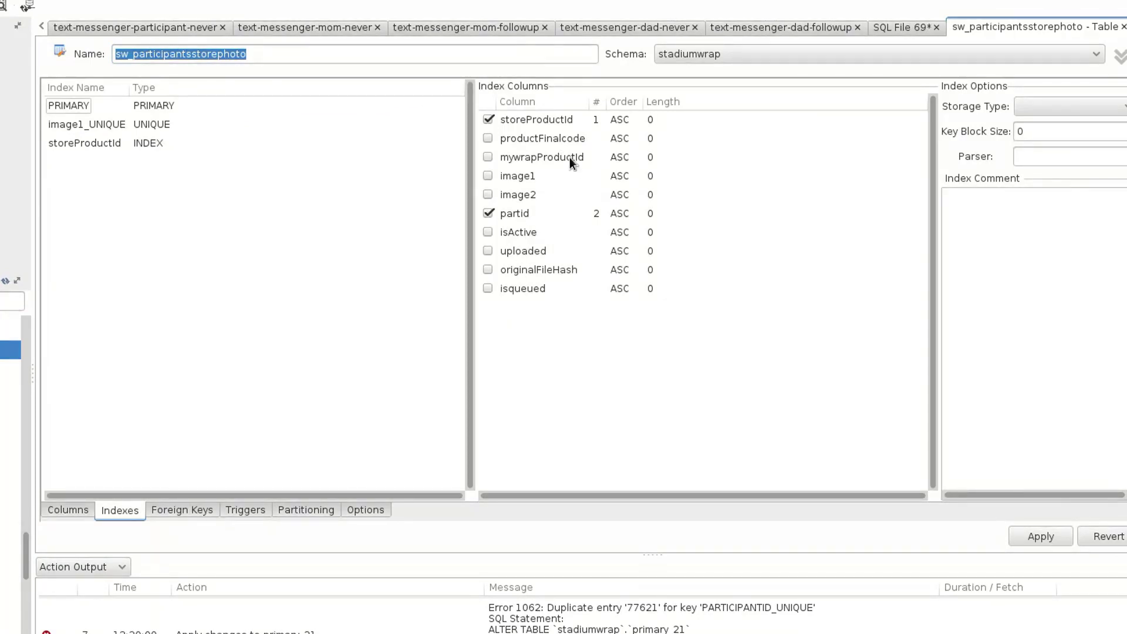
click(85, 162)
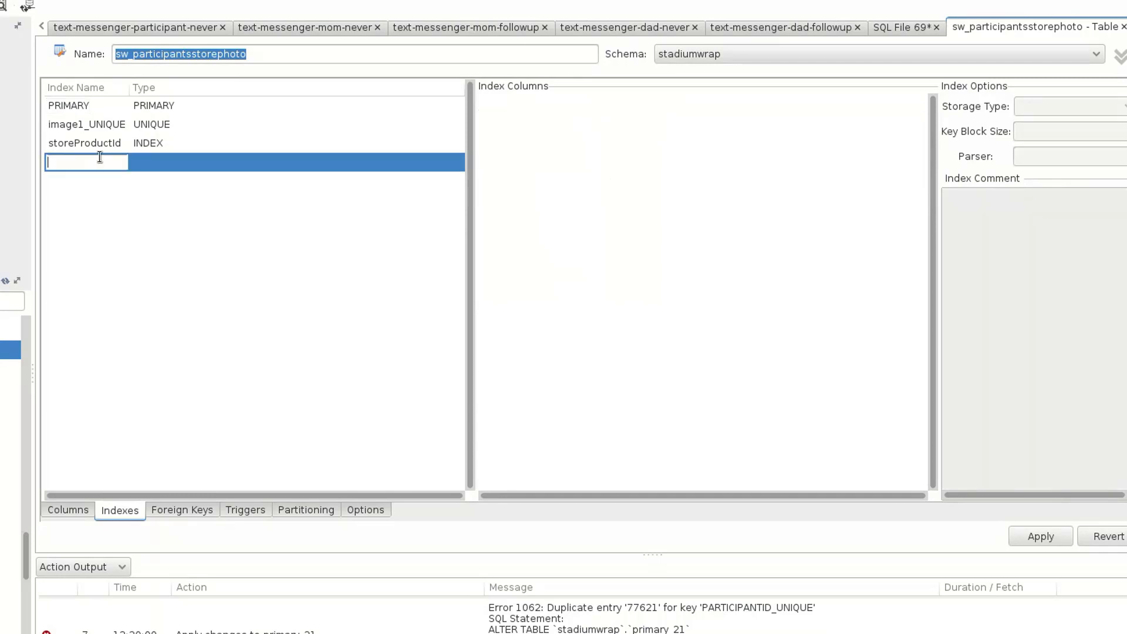
text(idxProductId)
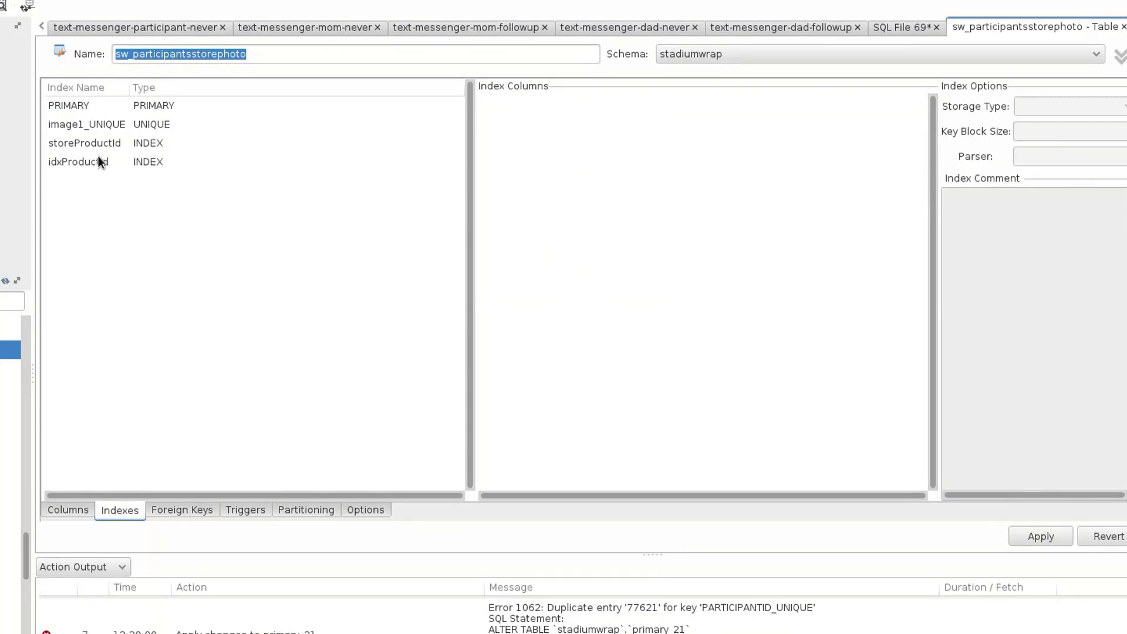
click(78, 160)
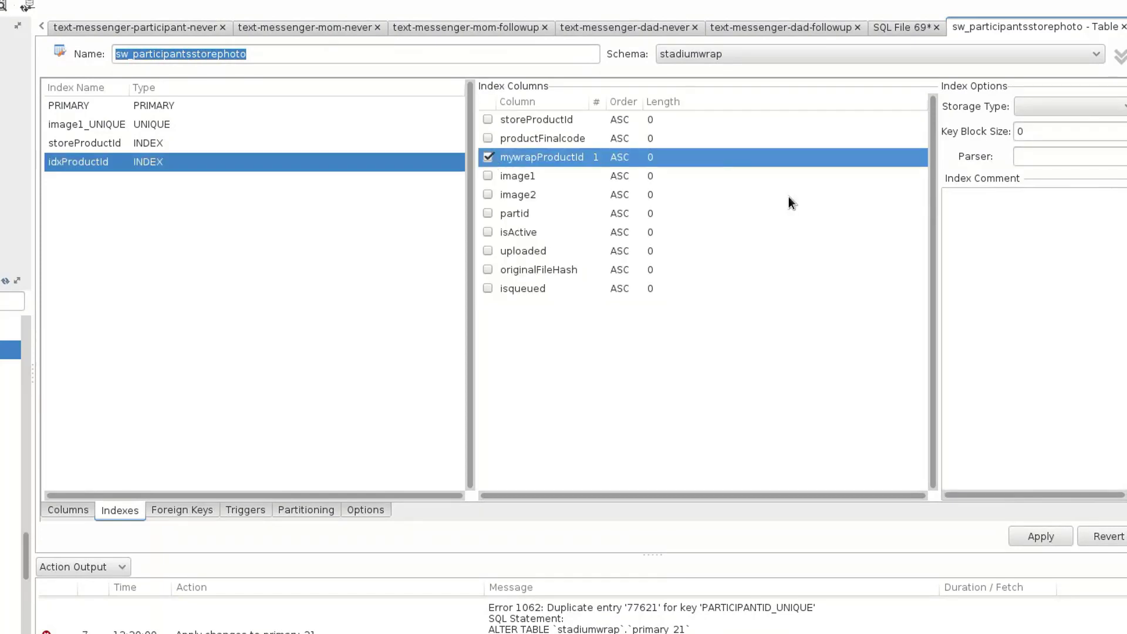
click(1039, 537)
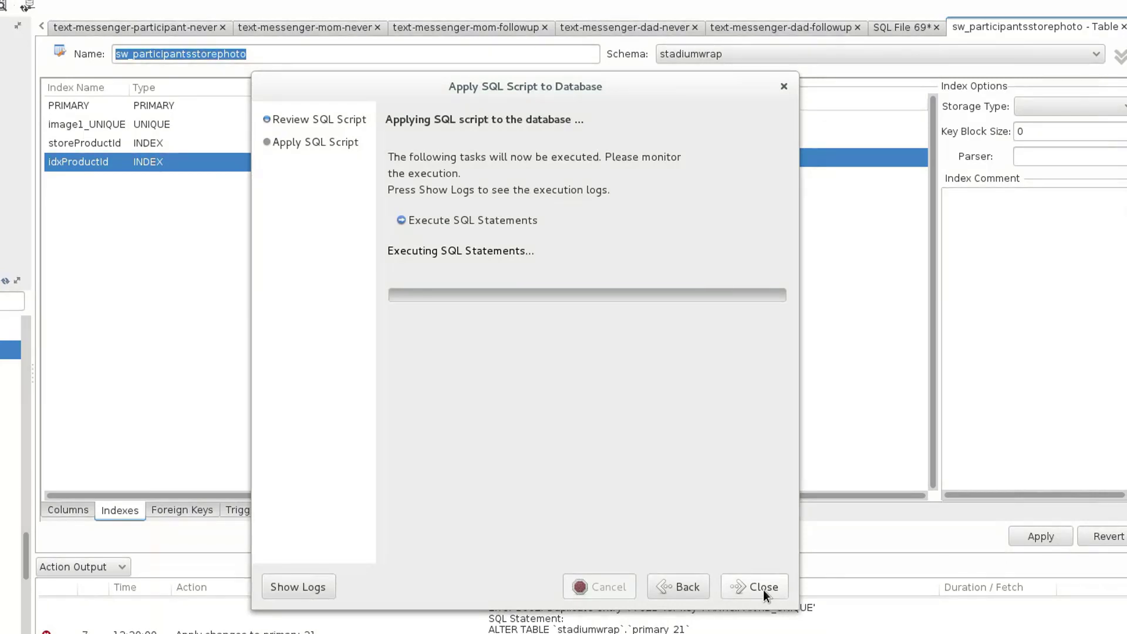
mouse_move(762, 575)
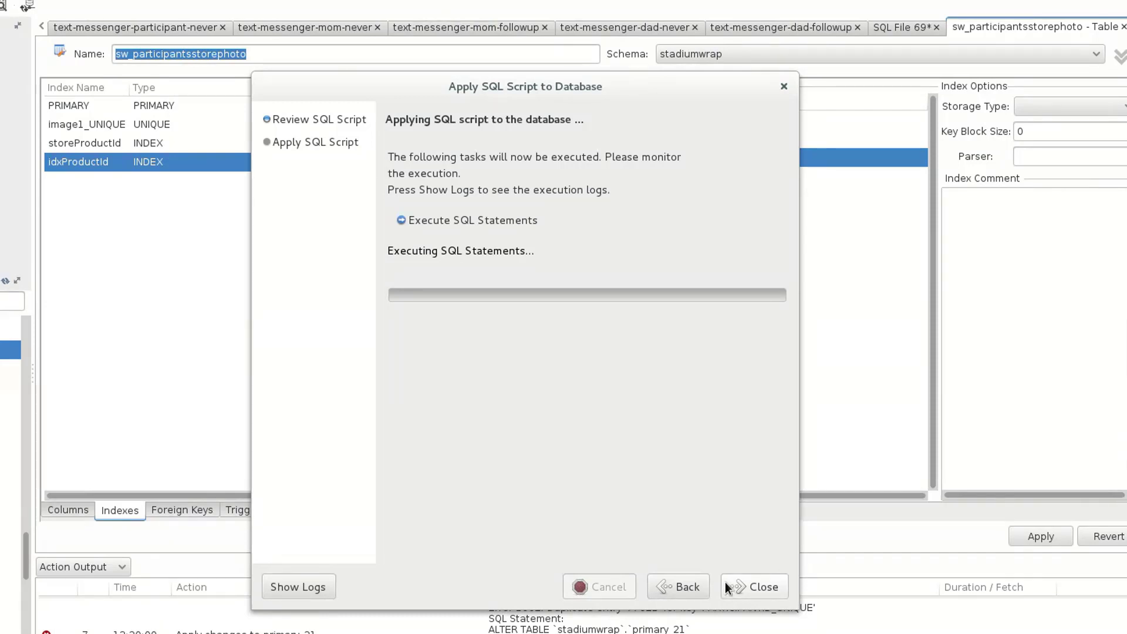
click(754, 587)
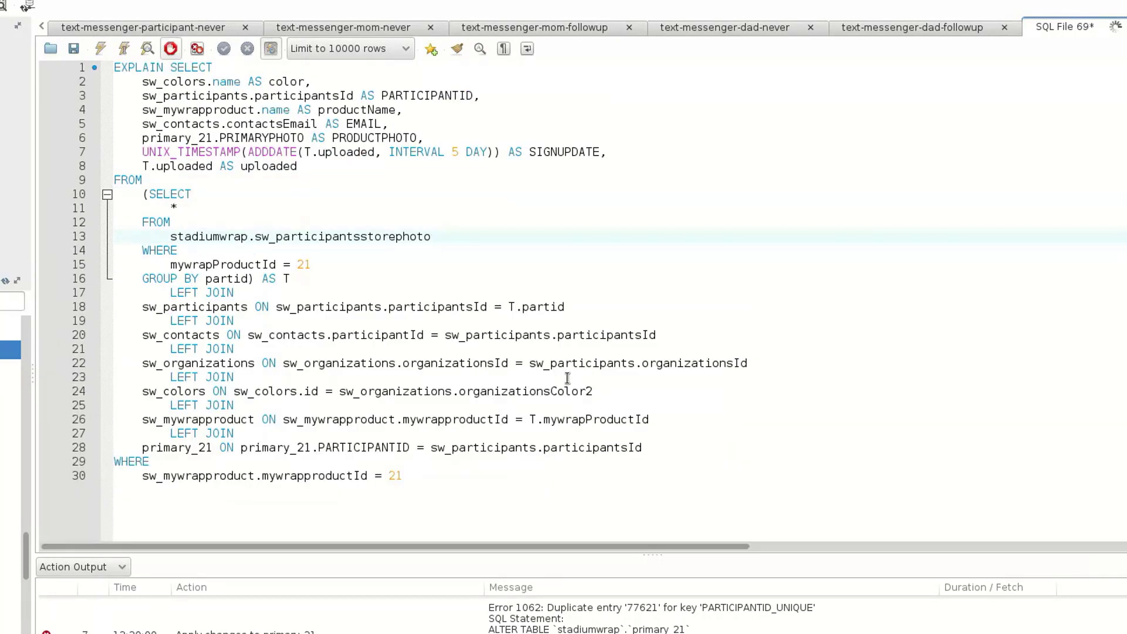
Step: Rerun EXPLAIN and inspect the derived2 row now using idxProductId by ref
click(101, 48)
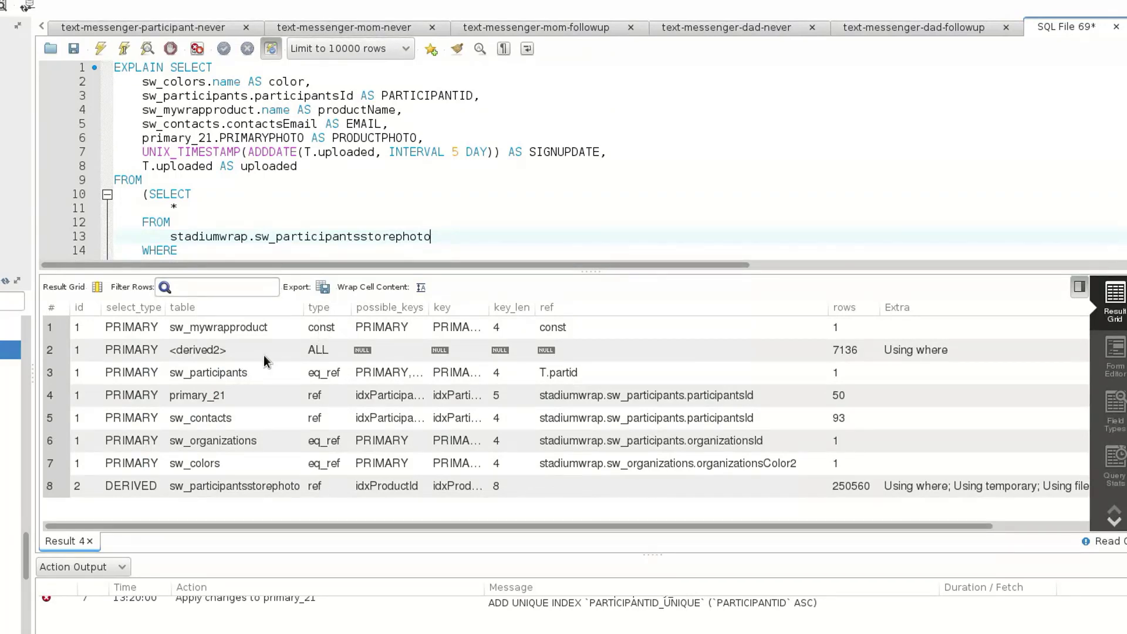
click(197, 350)
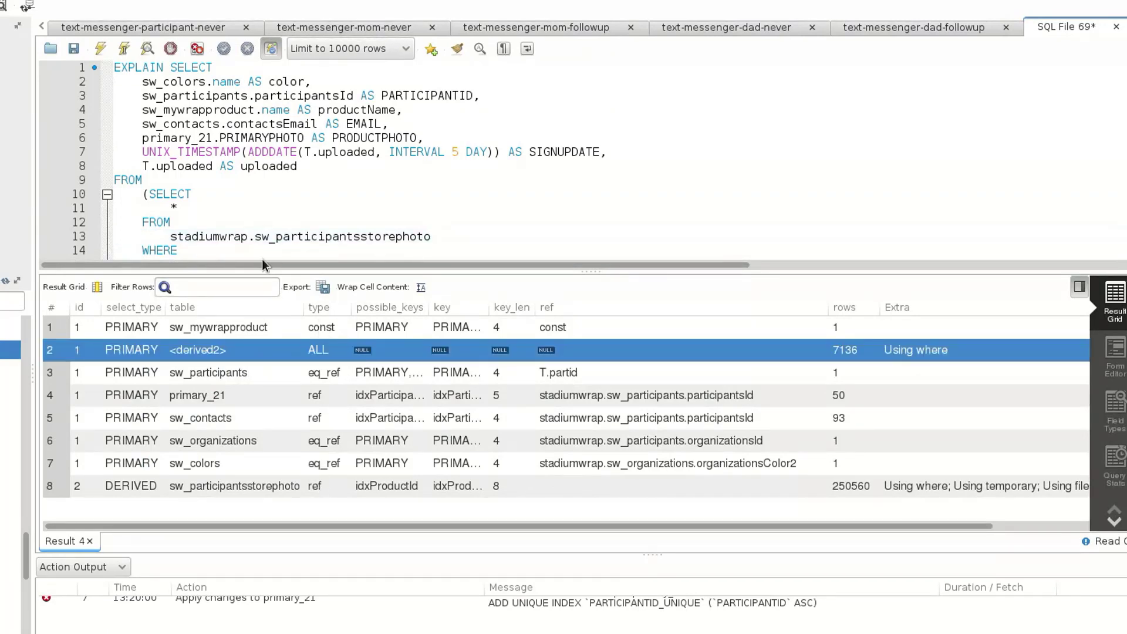
click(175, 208)
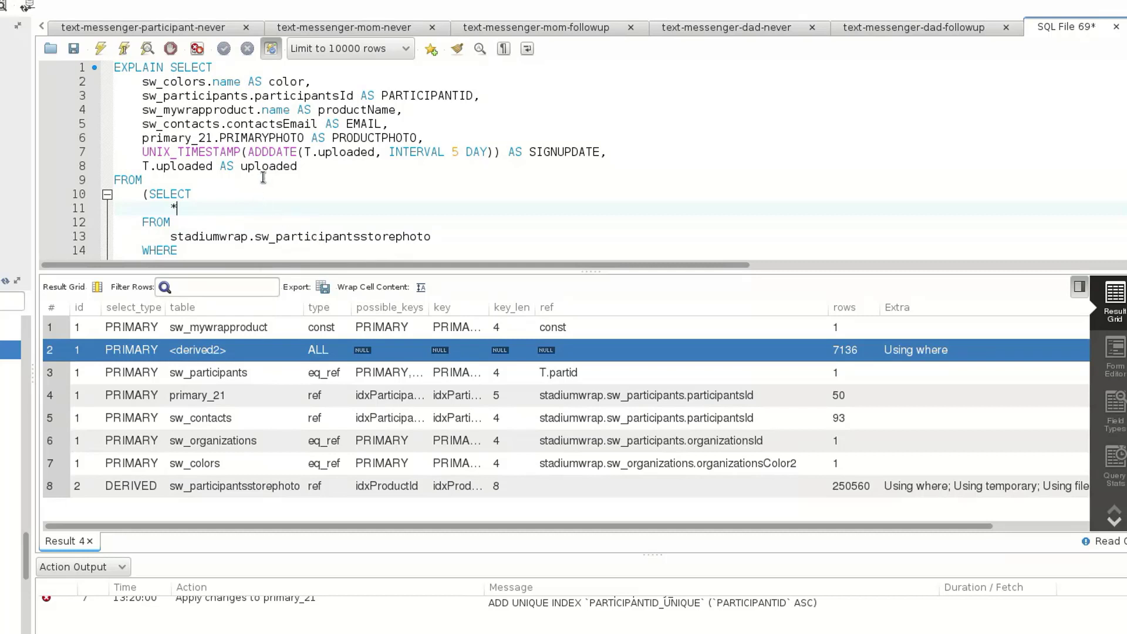
scroll(down, 3)
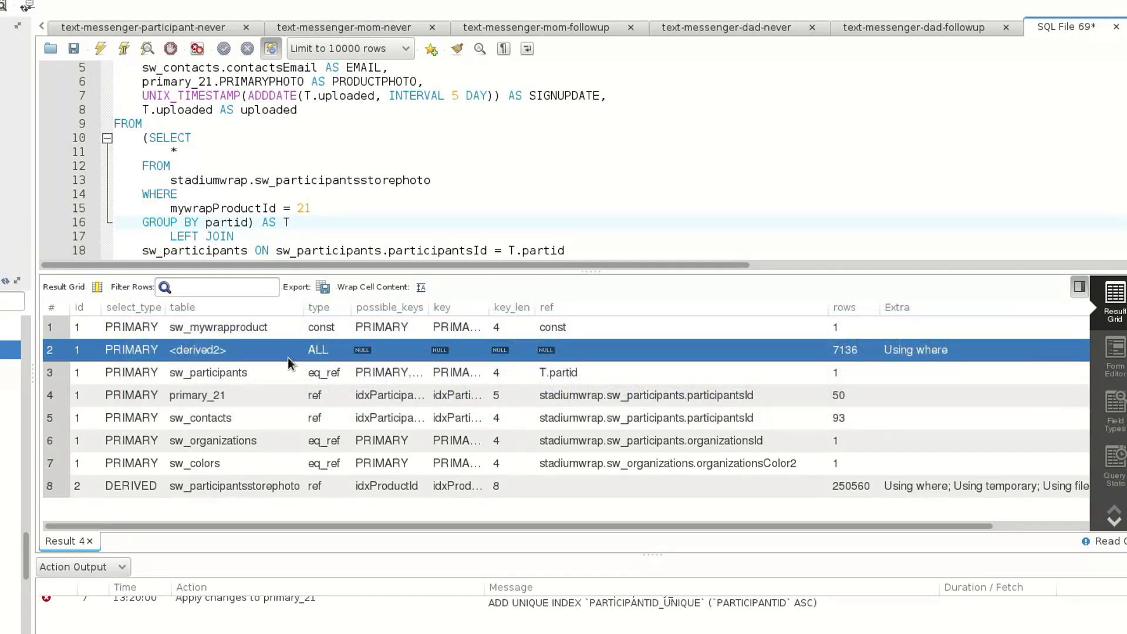
mouse_move(636, 459)
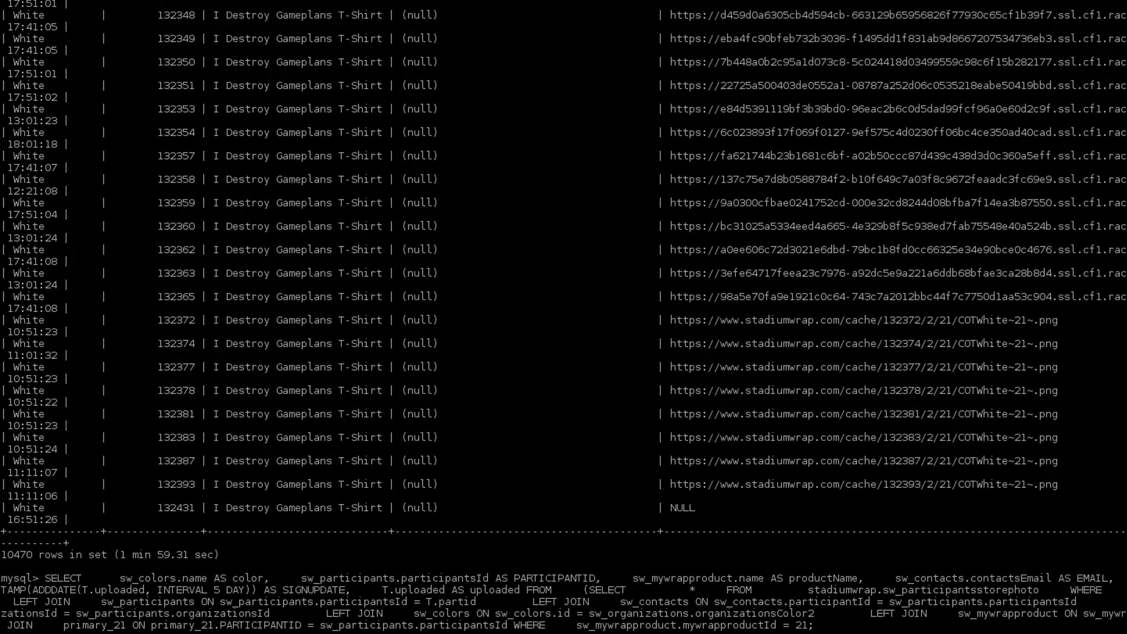
Step: Run the product query in the mysql CLI, returning 10470 rows in 1.12 sec
scroll(down, 3)
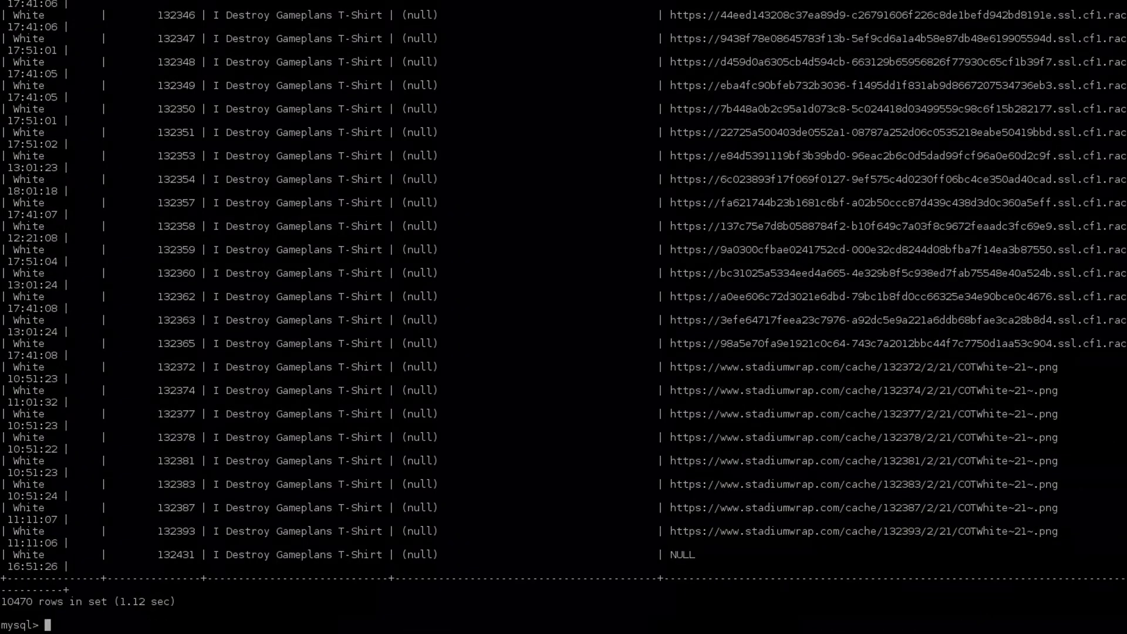
mouse_move(589, 34)
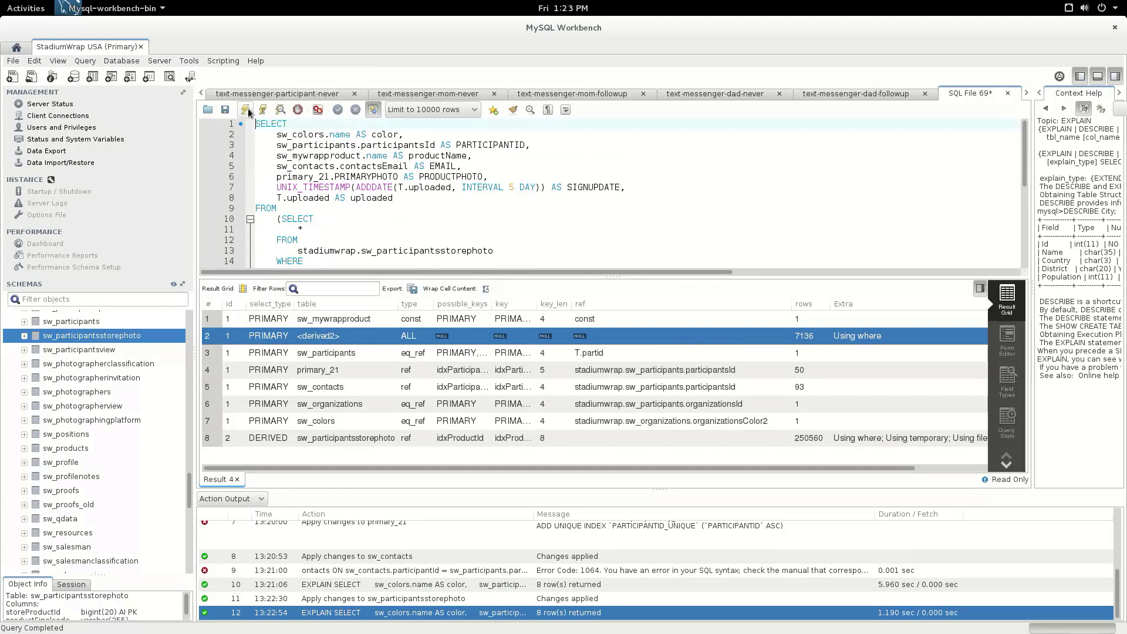
Step: Execute the plain SELECT, returning 10000 rows in about 1.16 seconds
click(244, 109)
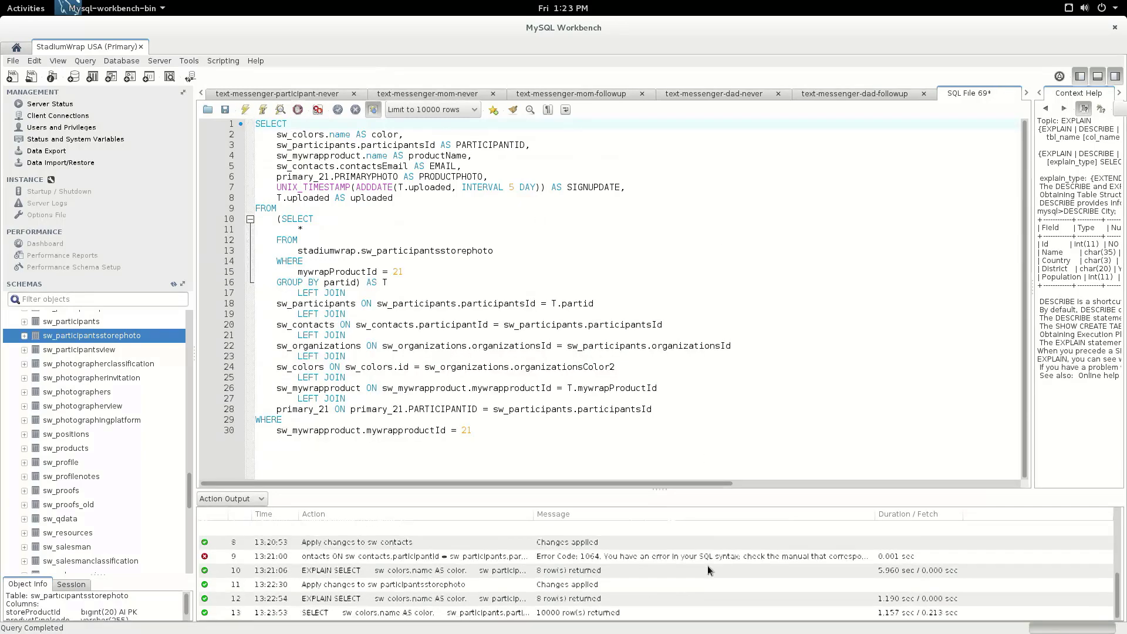
click(244, 109)
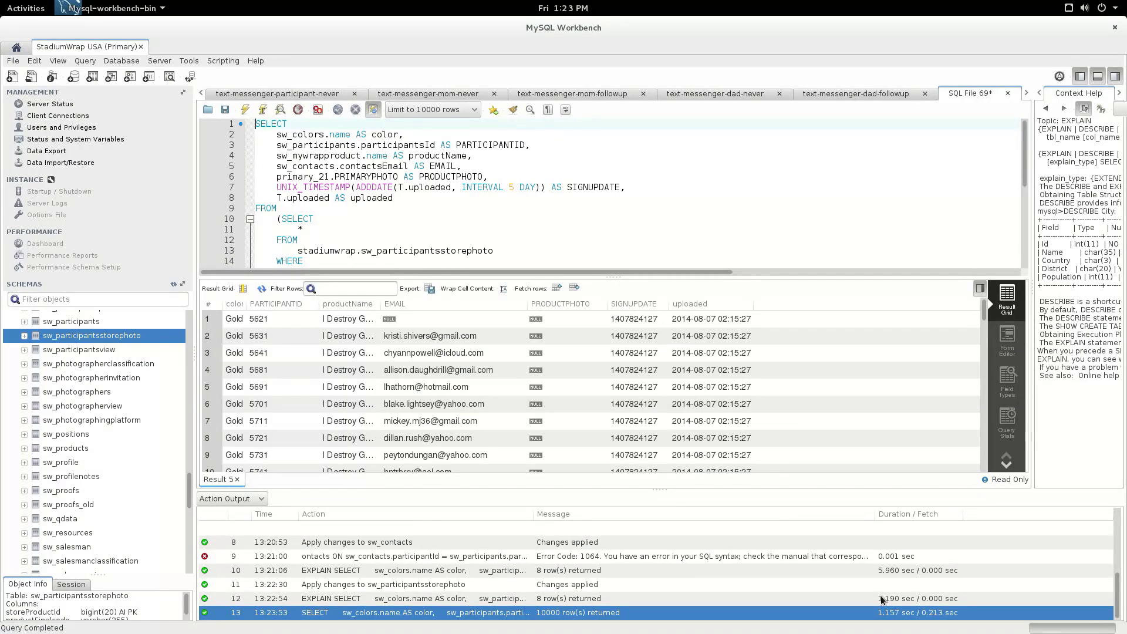
mouse_move(938, 623)
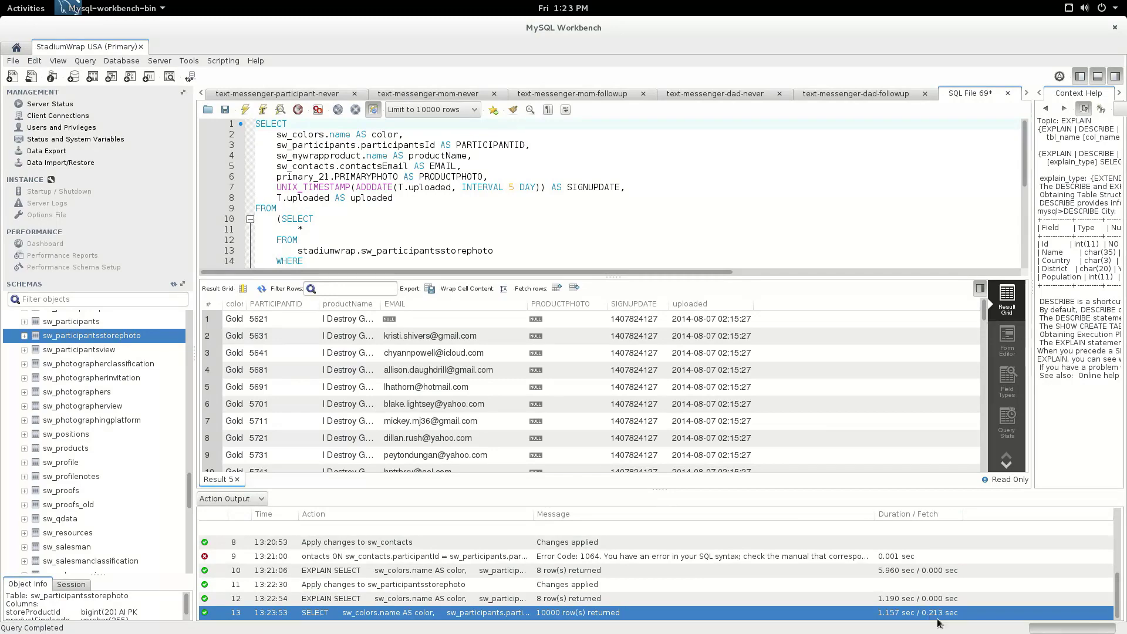